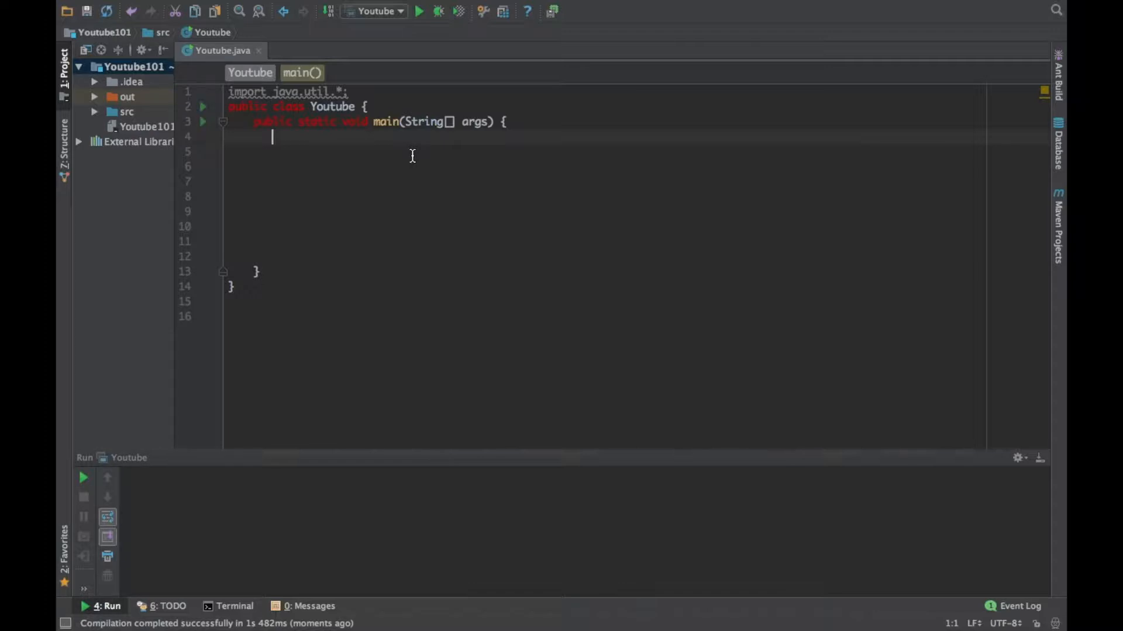
{"action": "mouse_move", "coordinate": [298, 201]}
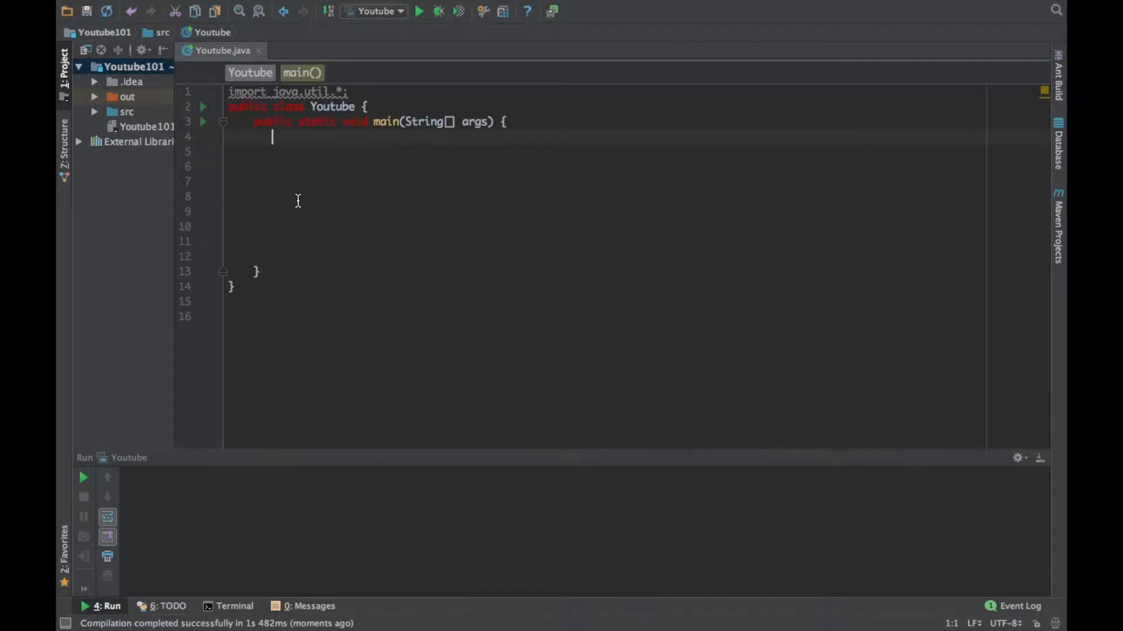
{"action": "mouse_move", "coordinate": [499, 208]}
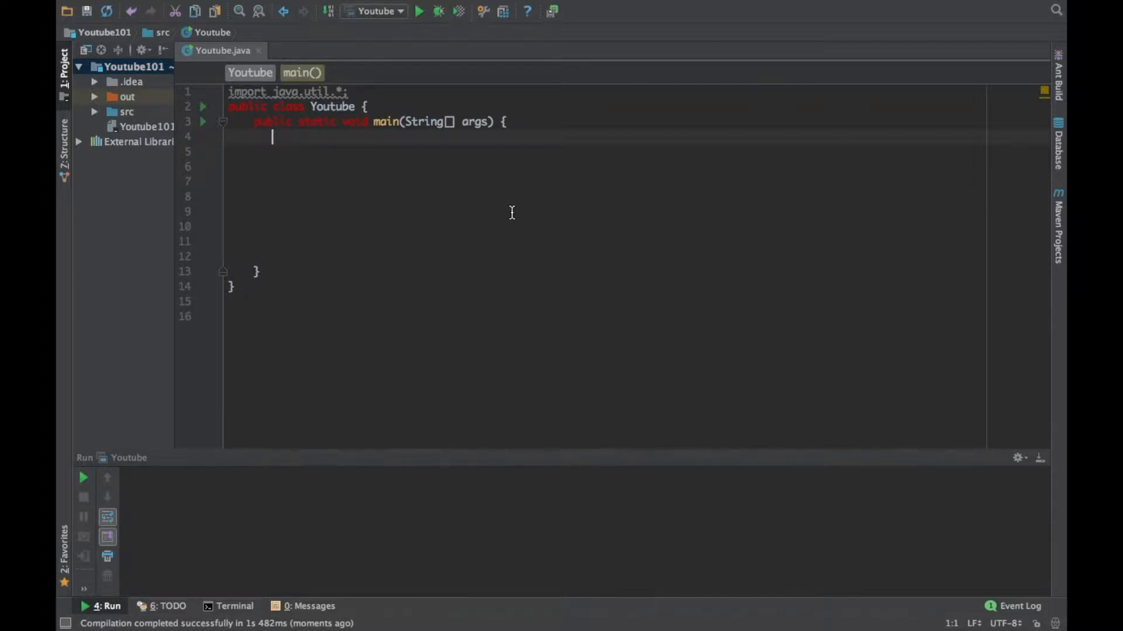
{"action": "mouse_move", "coordinate": [540, 231]}
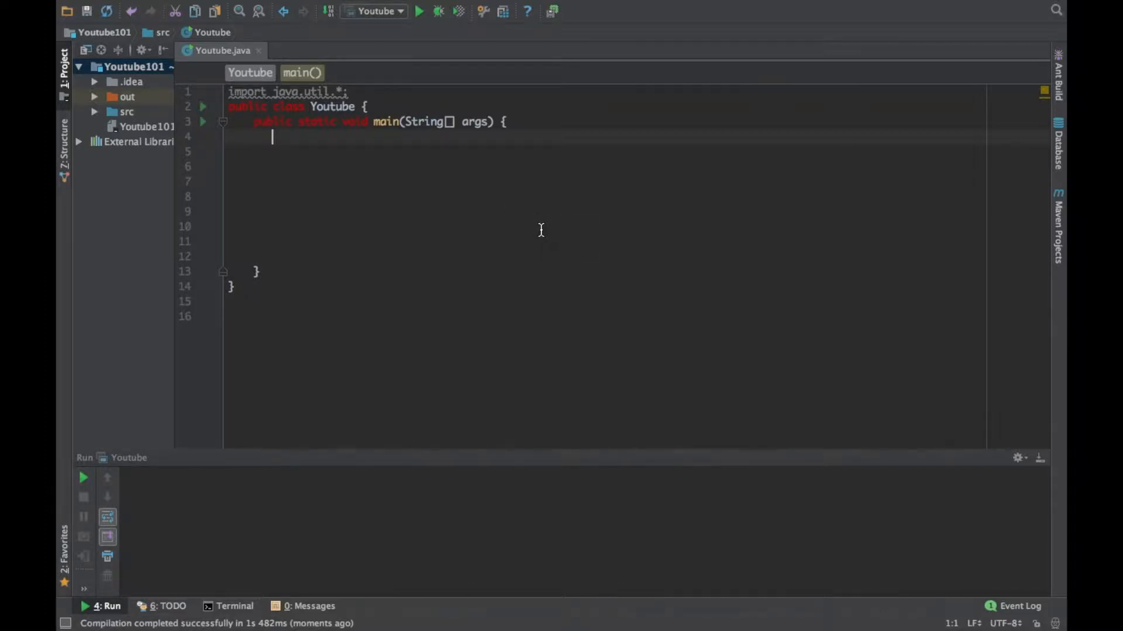
{"action": "mouse_move", "coordinate": [508, 249]}
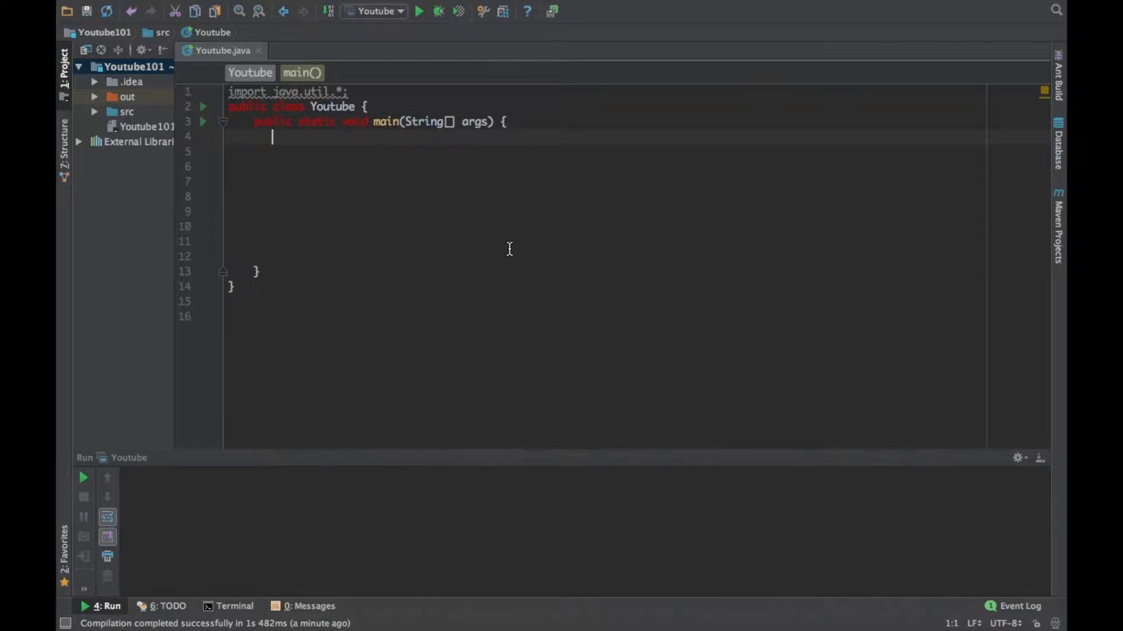
{"action": "mouse_move", "coordinate": [370, 192]}
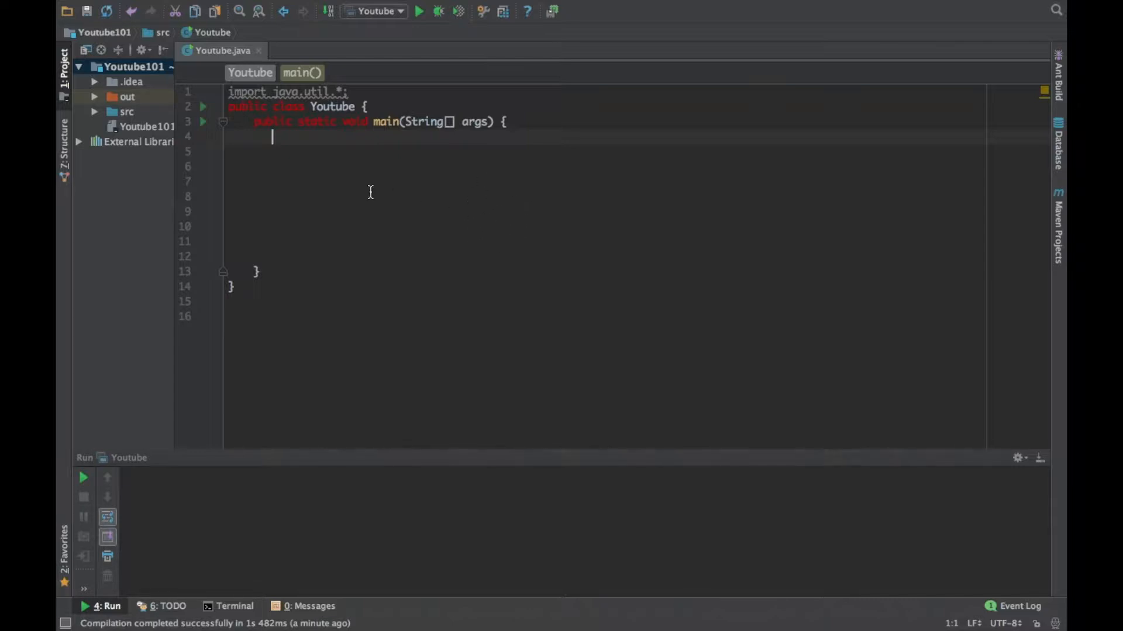
{"action": "mouse_move", "coordinate": [419, 188]}
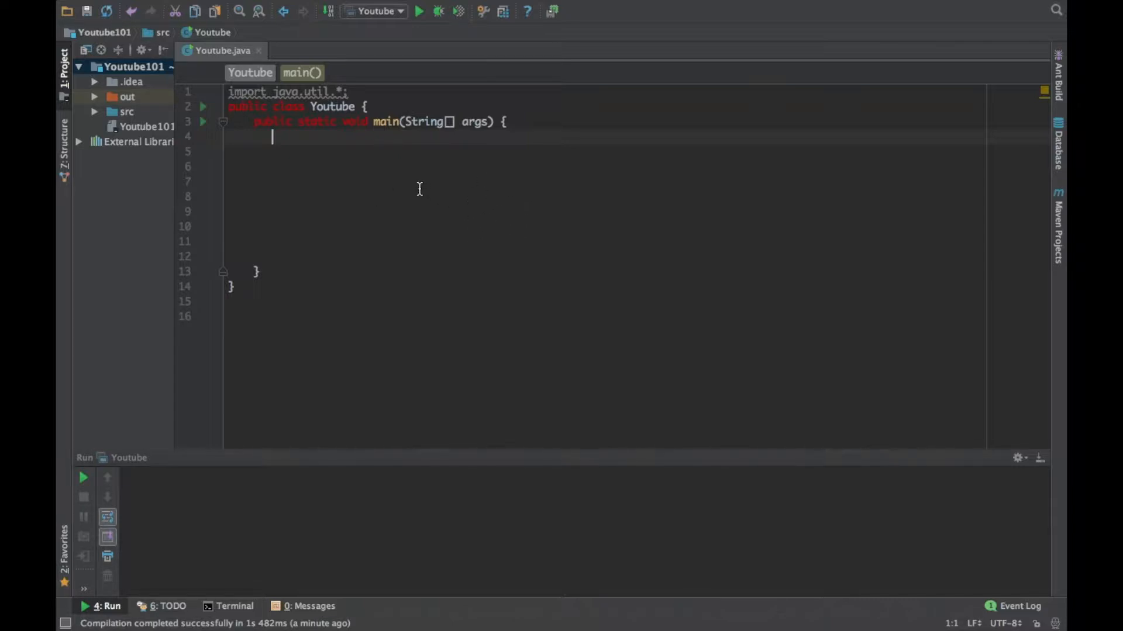
{"action": "mouse_move", "coordinate": [354, 167]}
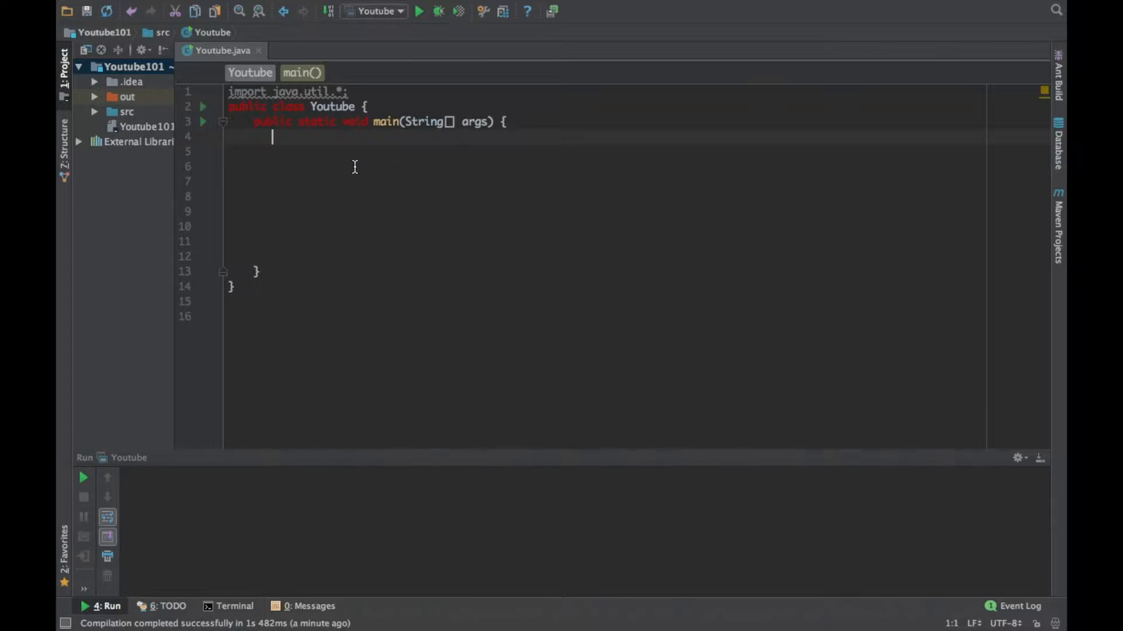
{"action": "mouse_move", "coordinate": [348, 178]}
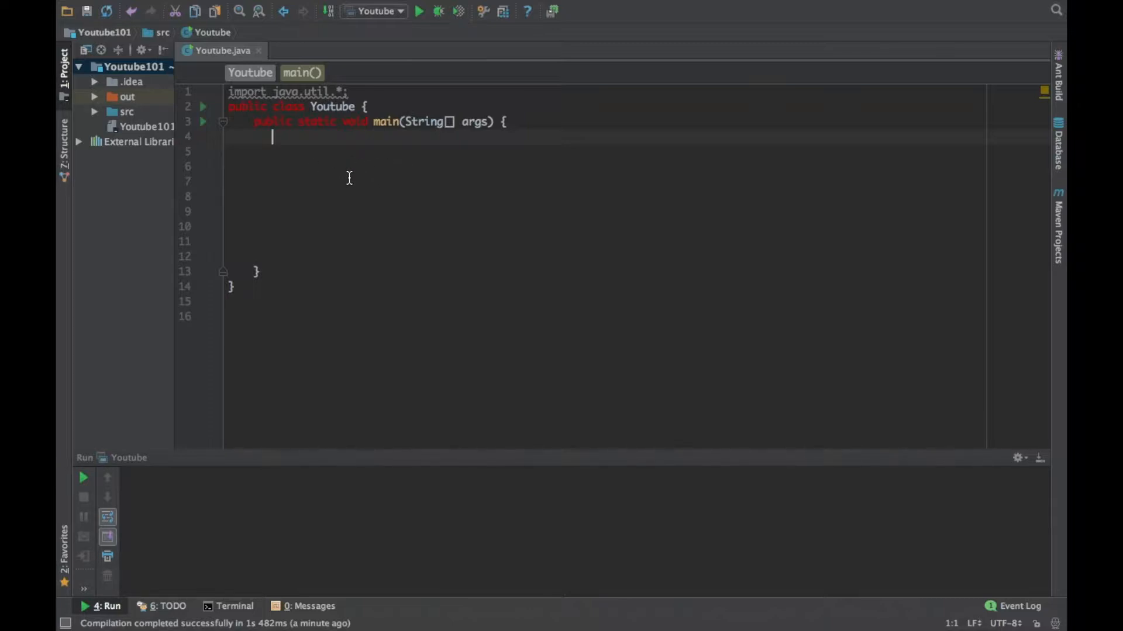
{"action": "mouse_move", "coordinate": [390, 178]}
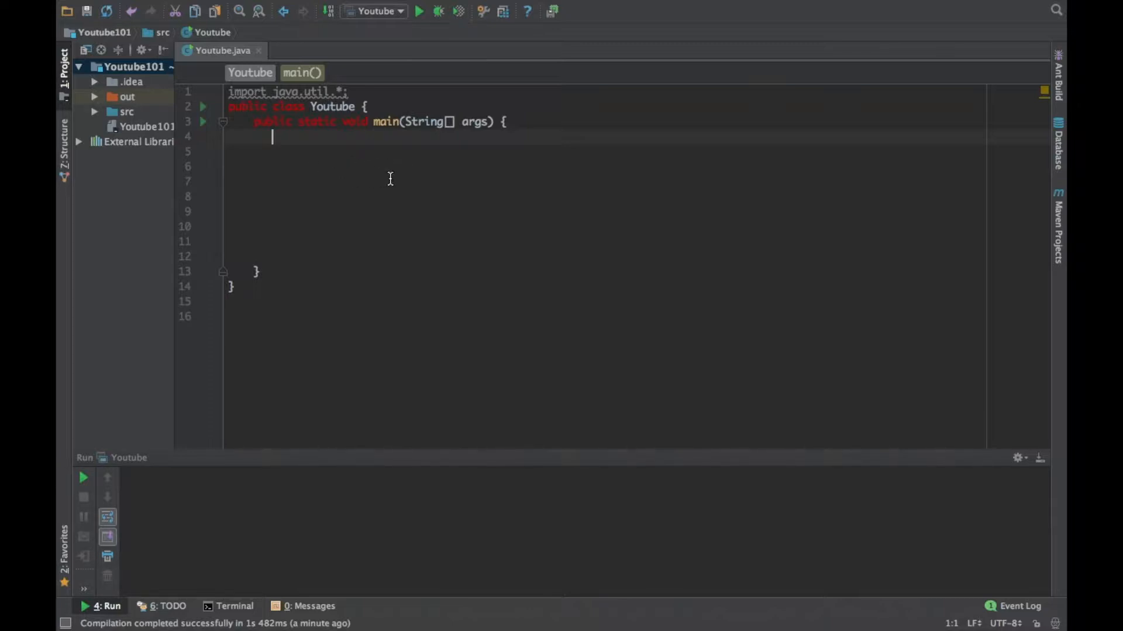
{"action": "mouse_move", "coordinate": [434, 190]}
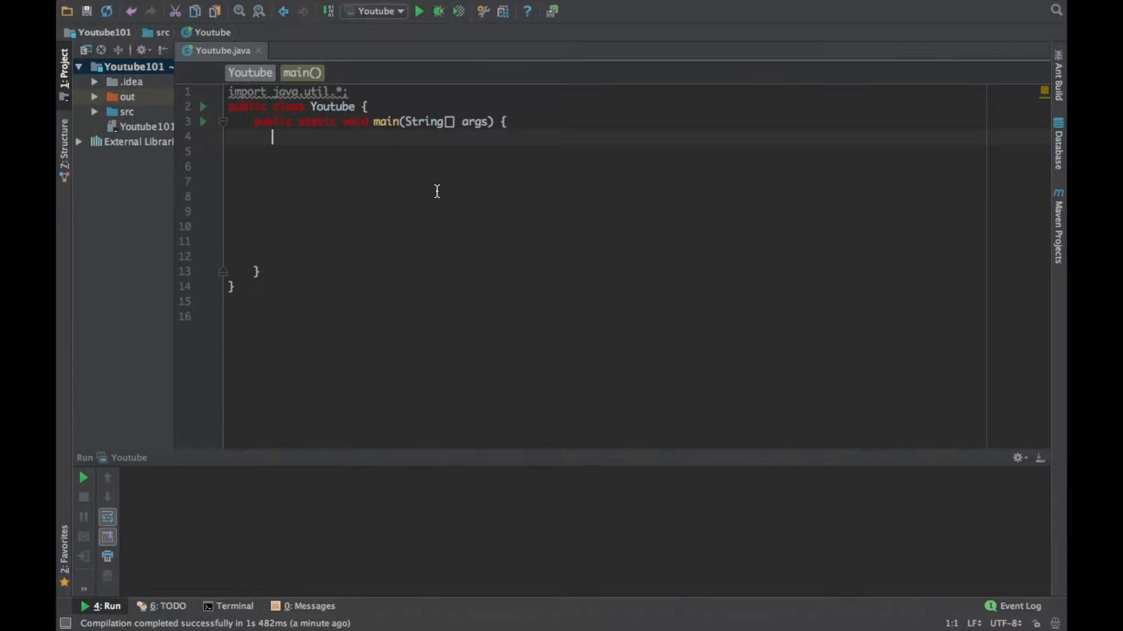
Write Set<Integer> numbers = new HashSet<>(); as the first line of main.
{"action": "type", "text": "S"}
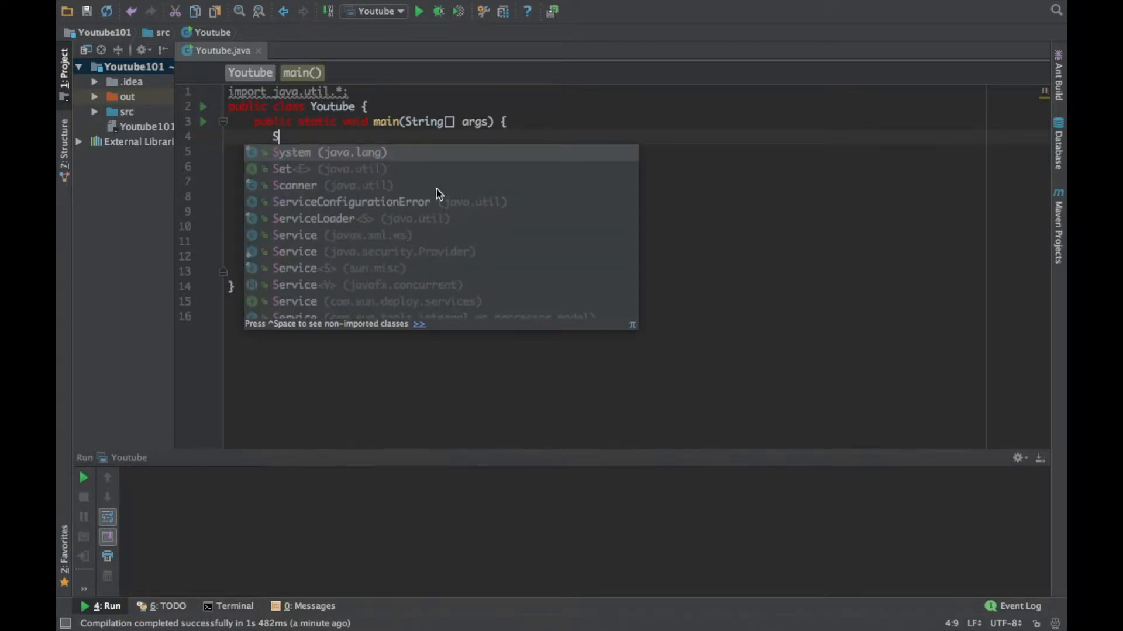
{"action": "type", "text": "et"}
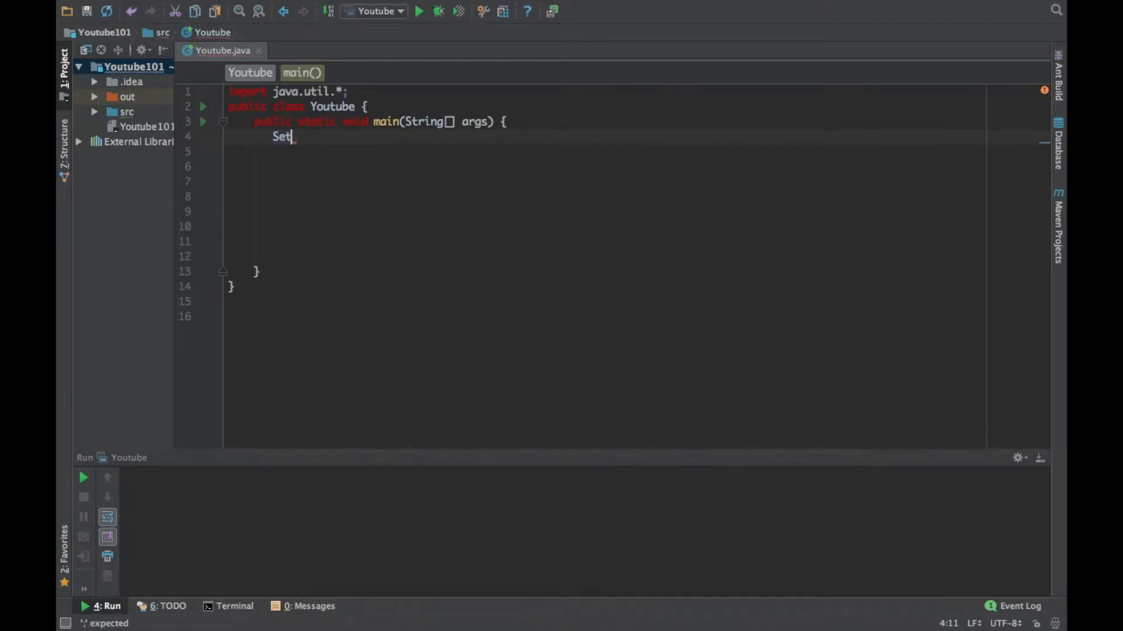
{"action": "type", "text": "<>"}
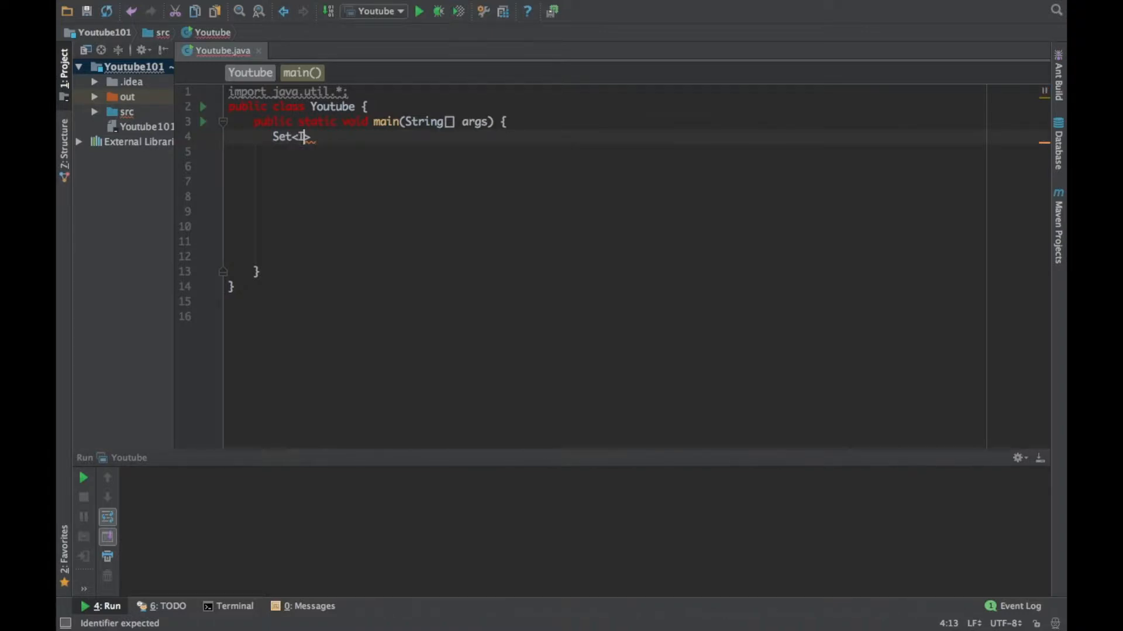
{"action": "type", "text": "nteger>"}
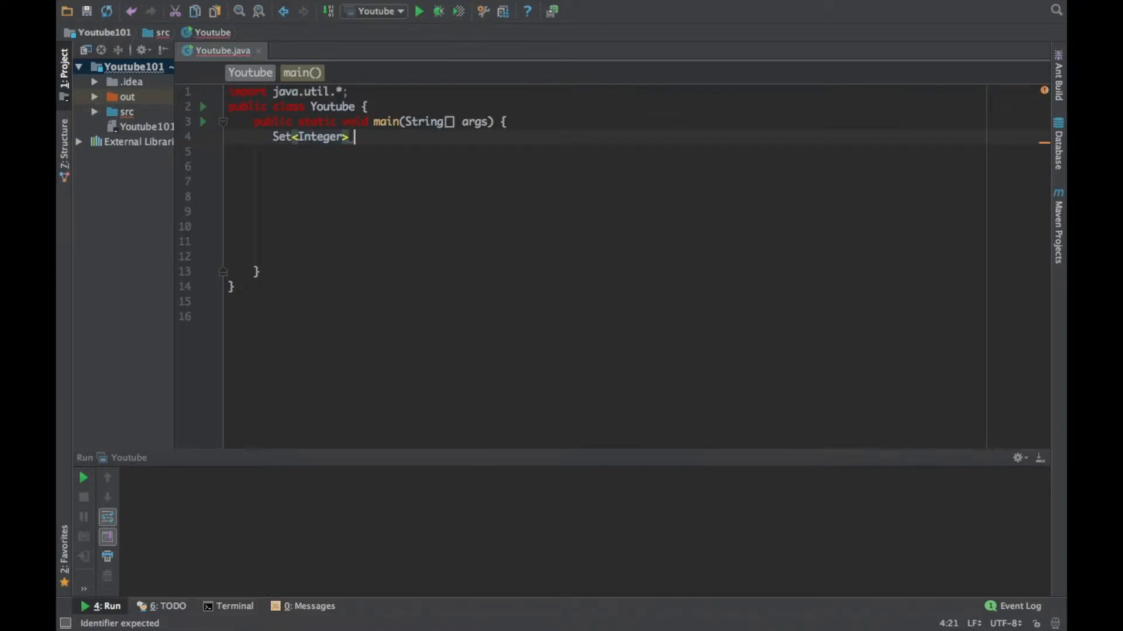
{"action": "type", "text": "numbe"}
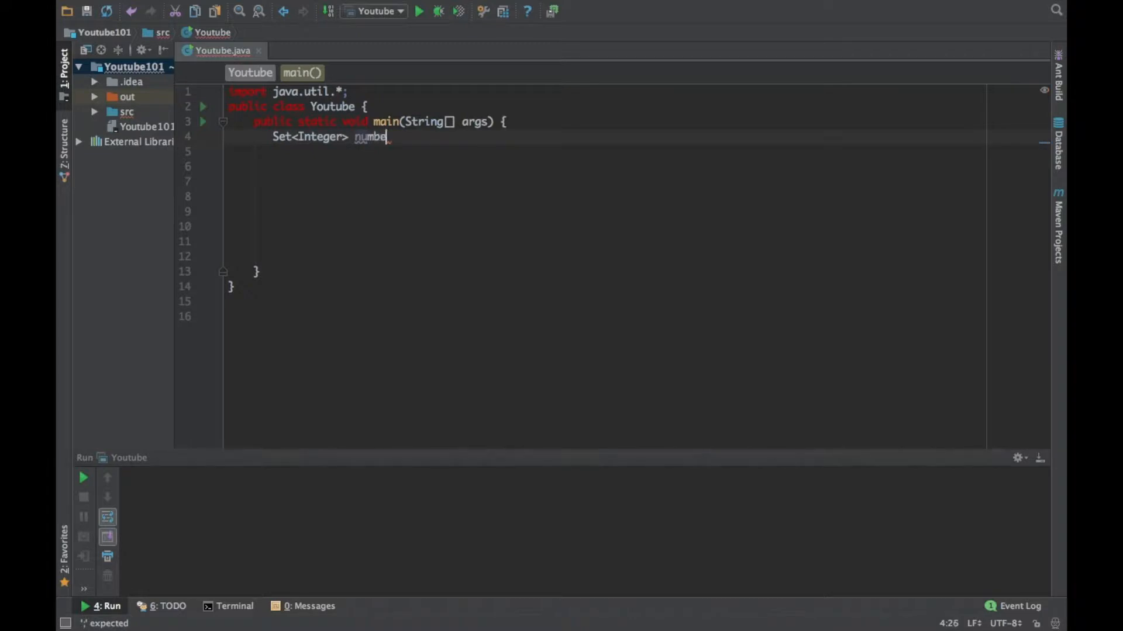
{"action": "type", "text": "rs = new"}
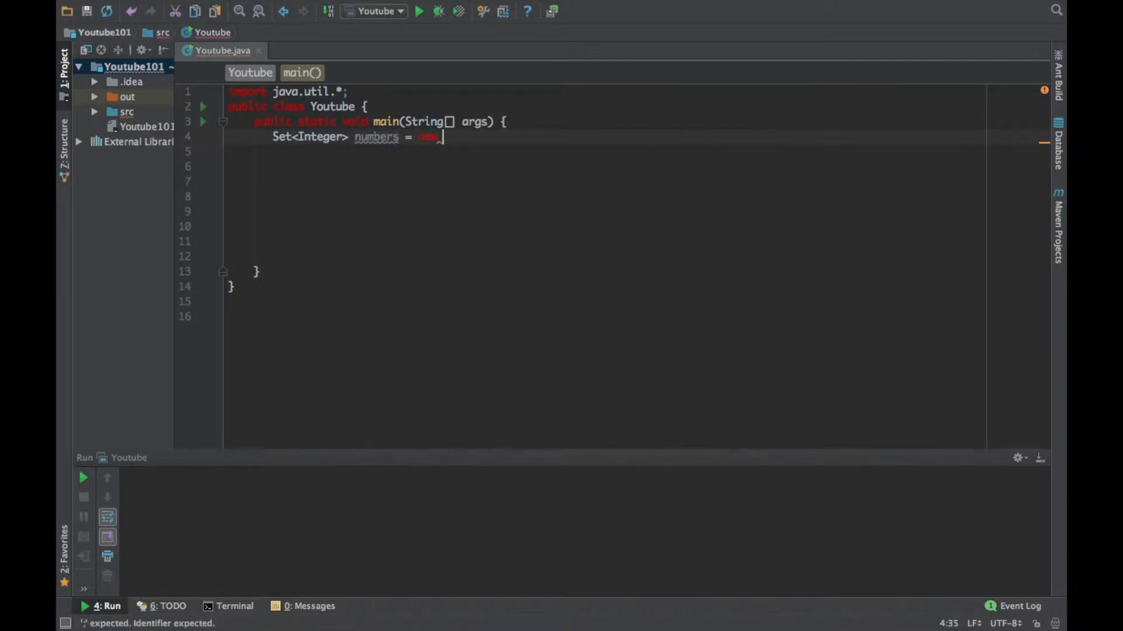
{"action": "type", "text": "HashSet<>();"}
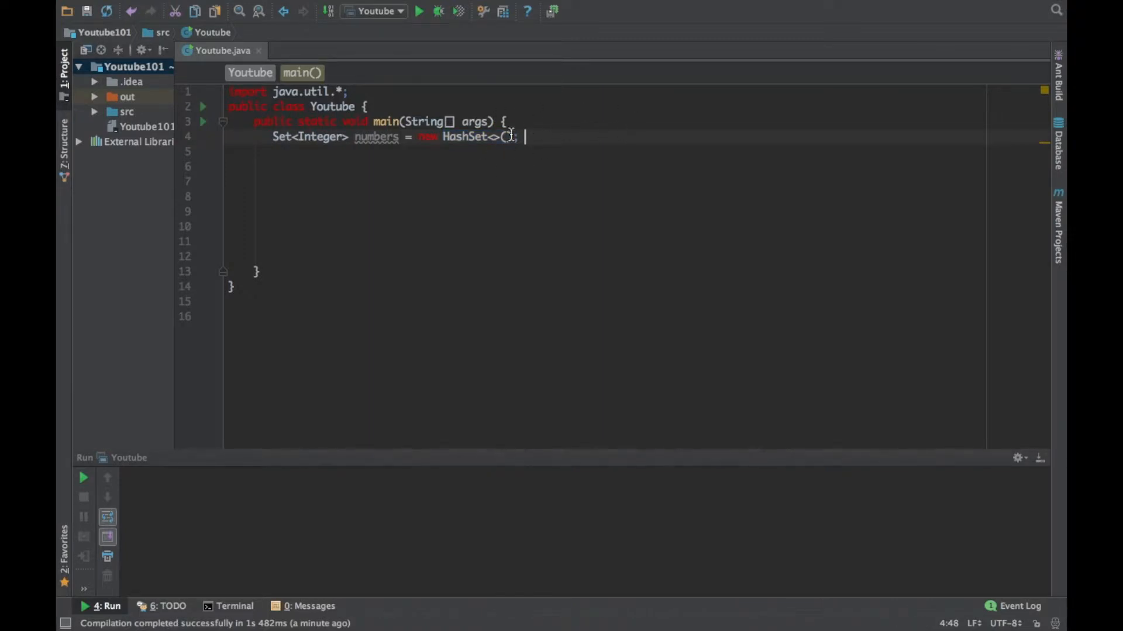
{"action": "mouse_move", "coordinate": [601, 143]}
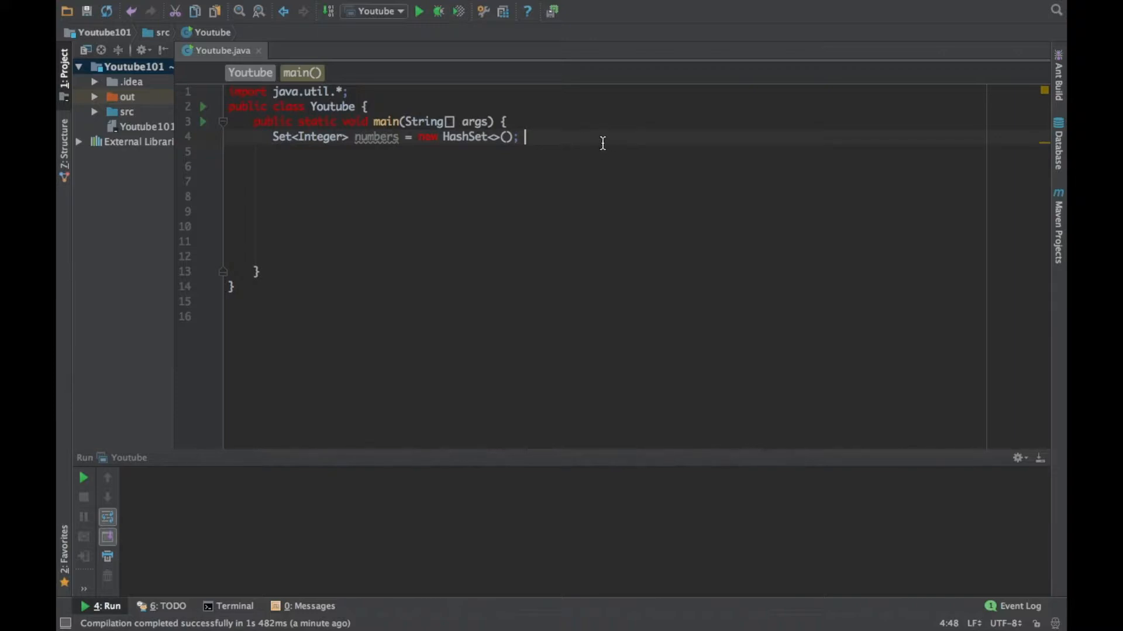
{"action": "mouse_move", "coordinate": [591, 149]}
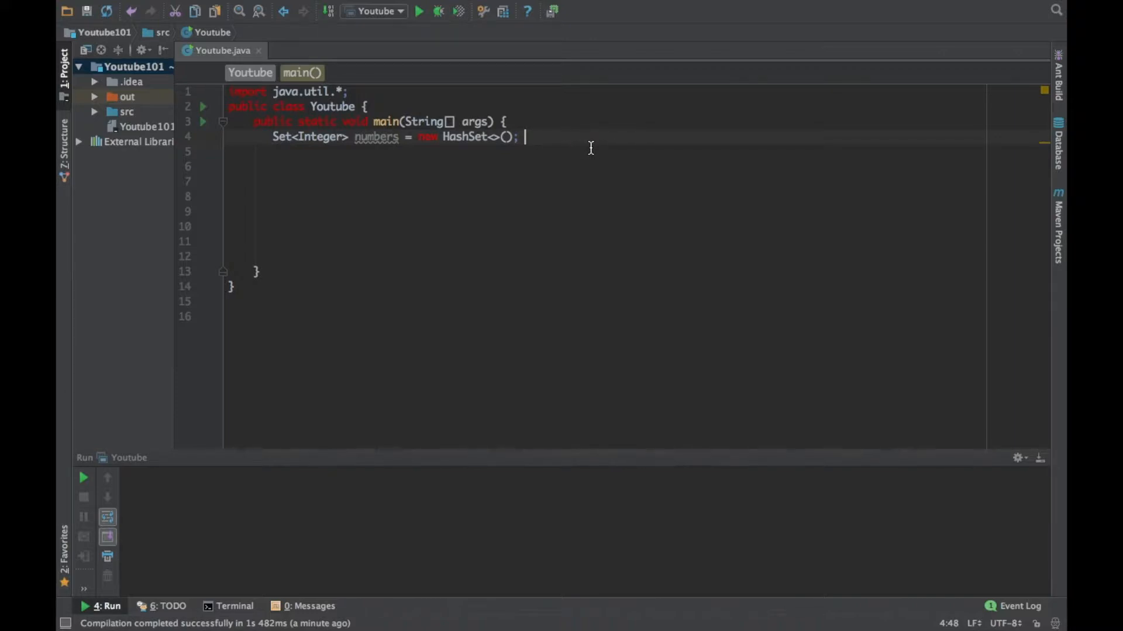
Add values (7 three times, 8, 11) to numbers and print the set with System.out.println.
{"action": "key", "text": "enter"}
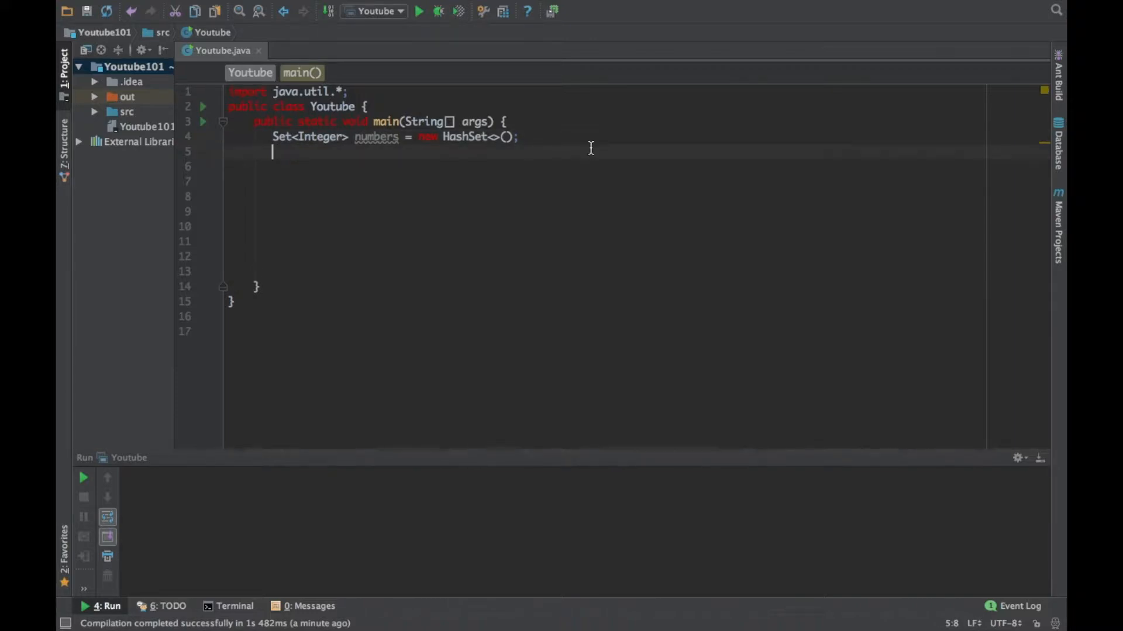
{"action": "type", "text": "numbers"}
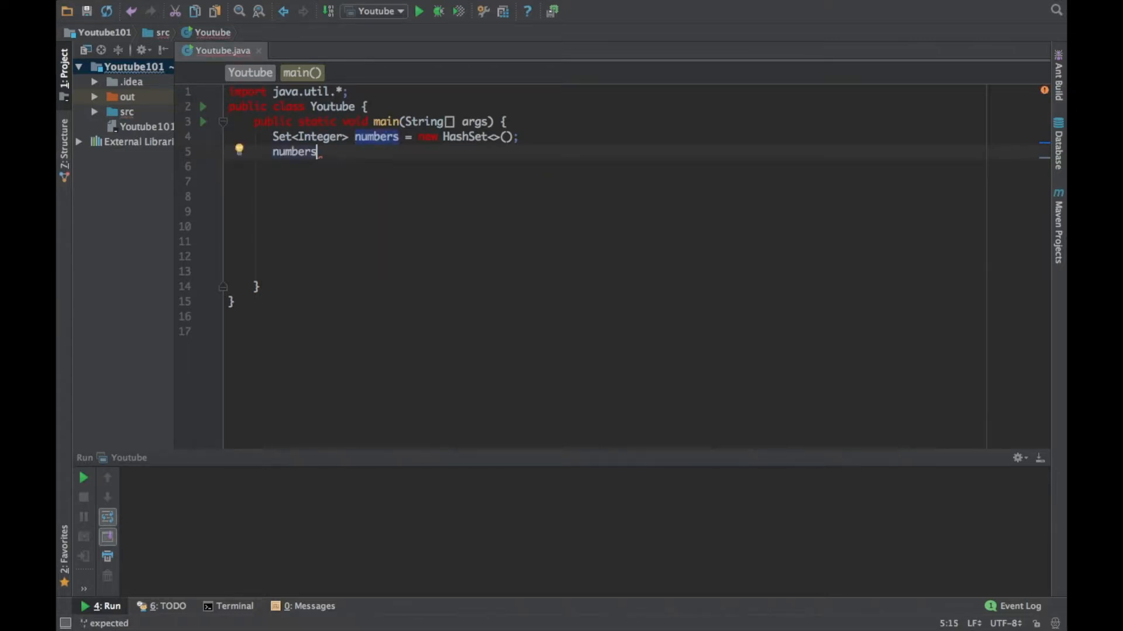
{"action": "type", "text": ".add(7);"}
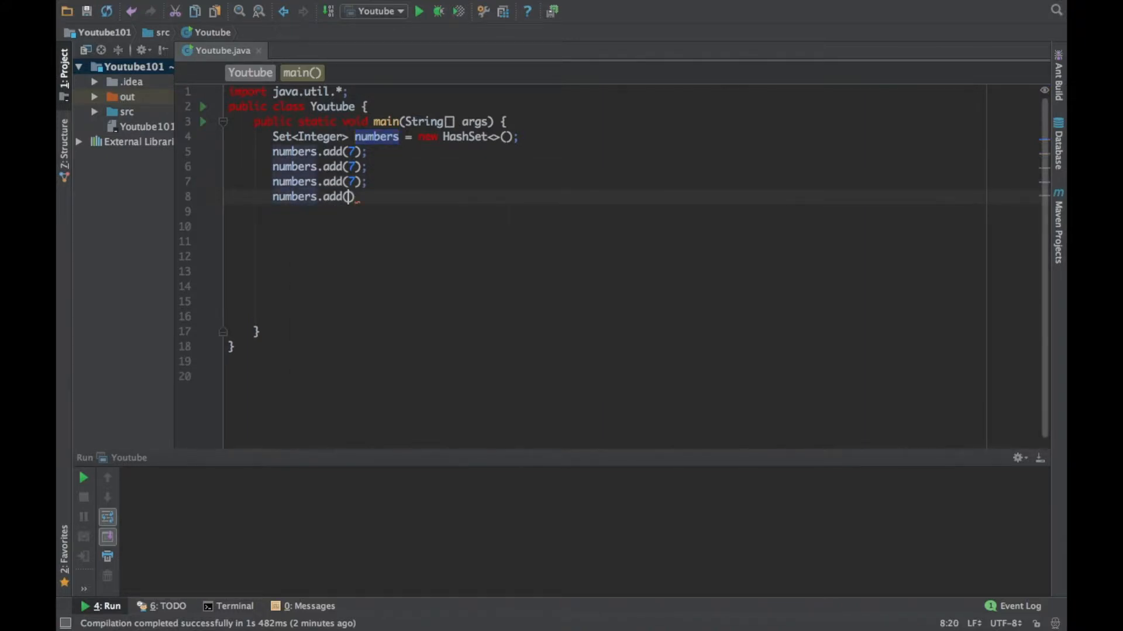
{"action": "type", "text": "8);"}
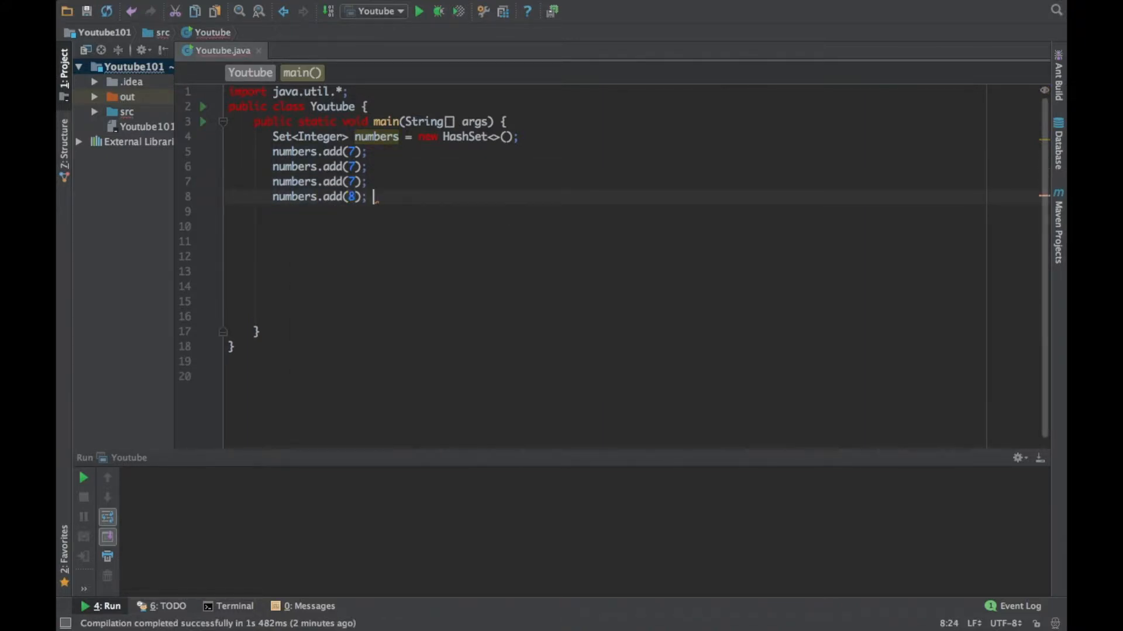
{"action": "type", "text": "numbers.add(11)"}
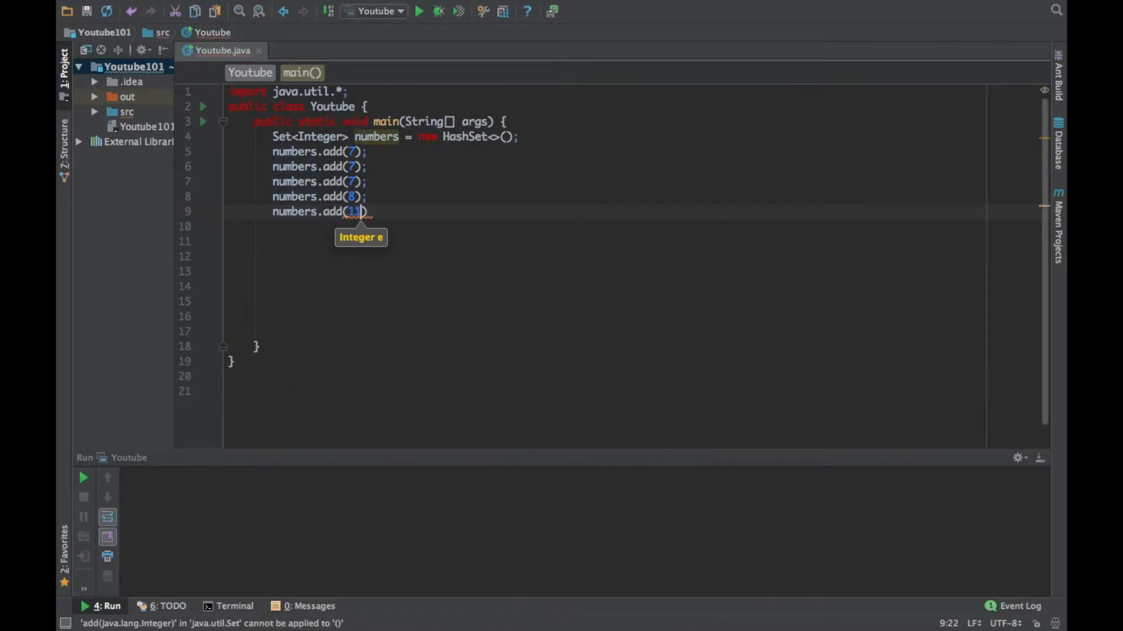
{"action": "type", "text": "System."}
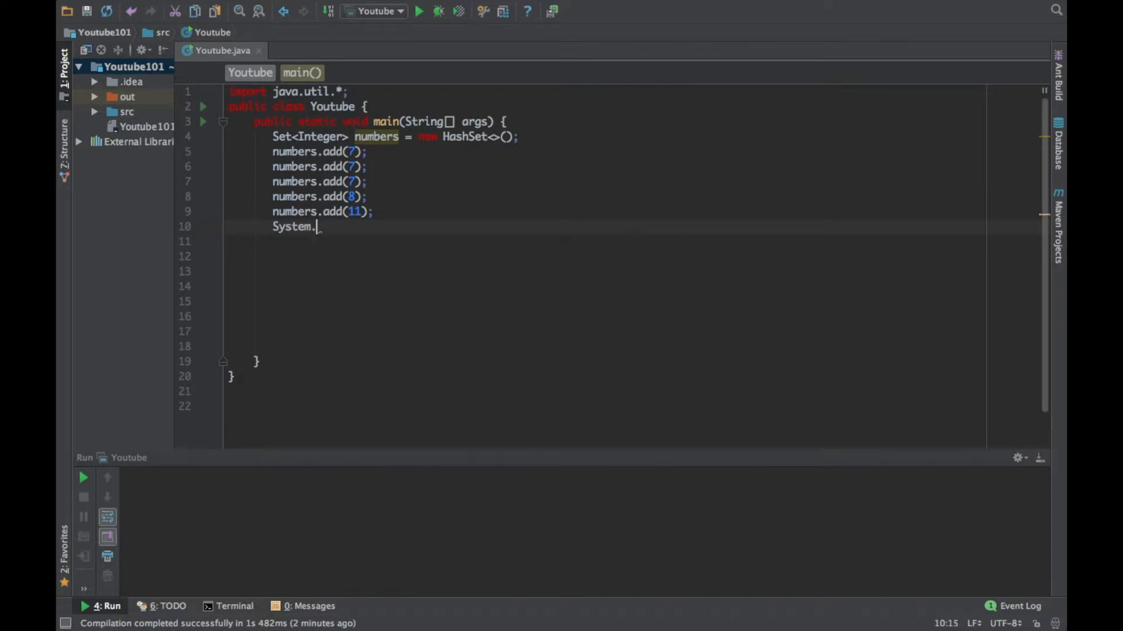
{"action": "type", "text": "out.printl"}
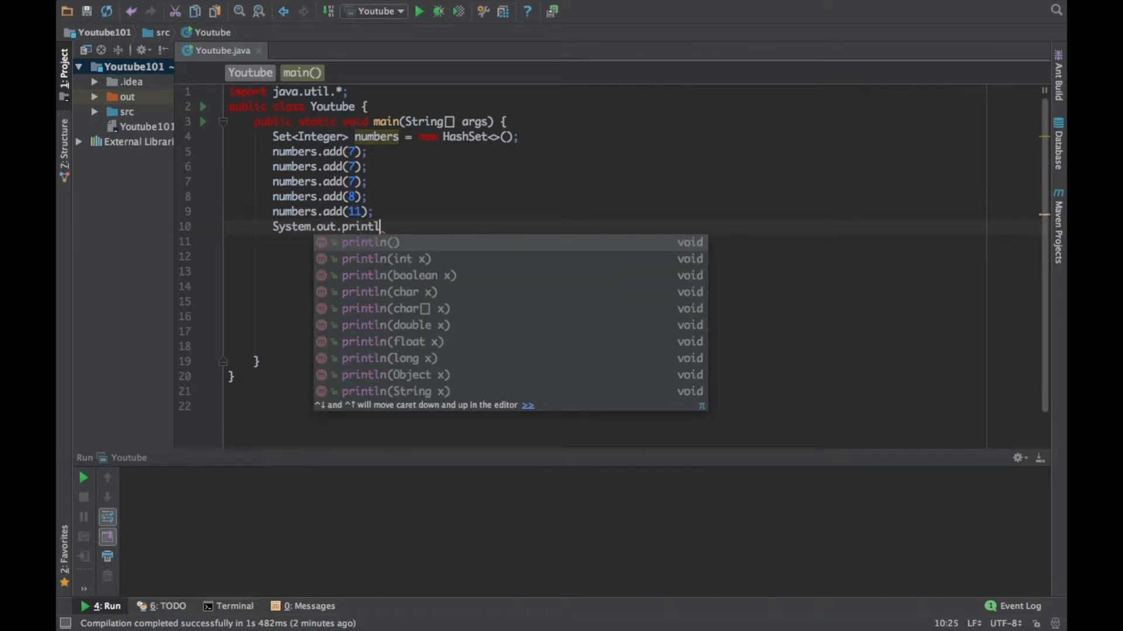
{"action": "type", "text": "(numbers);"}
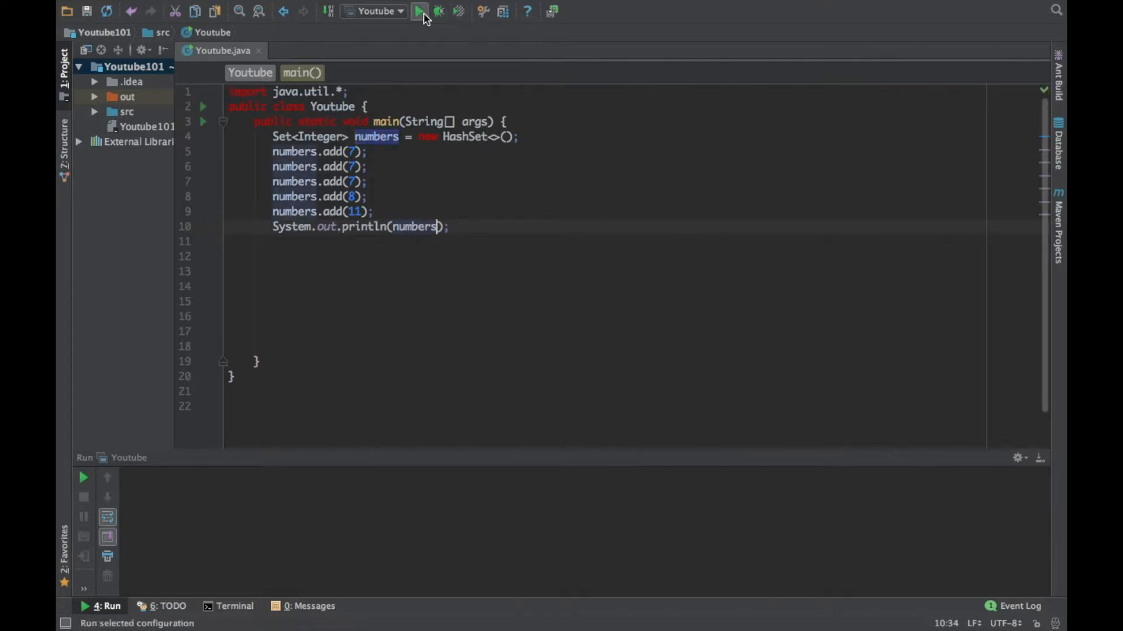
Run the 'Youtube' configuration so the output shows [7, 8, 11], enlarging the Run window.
{"action": "left_click", "coordinate": [420, 11]}
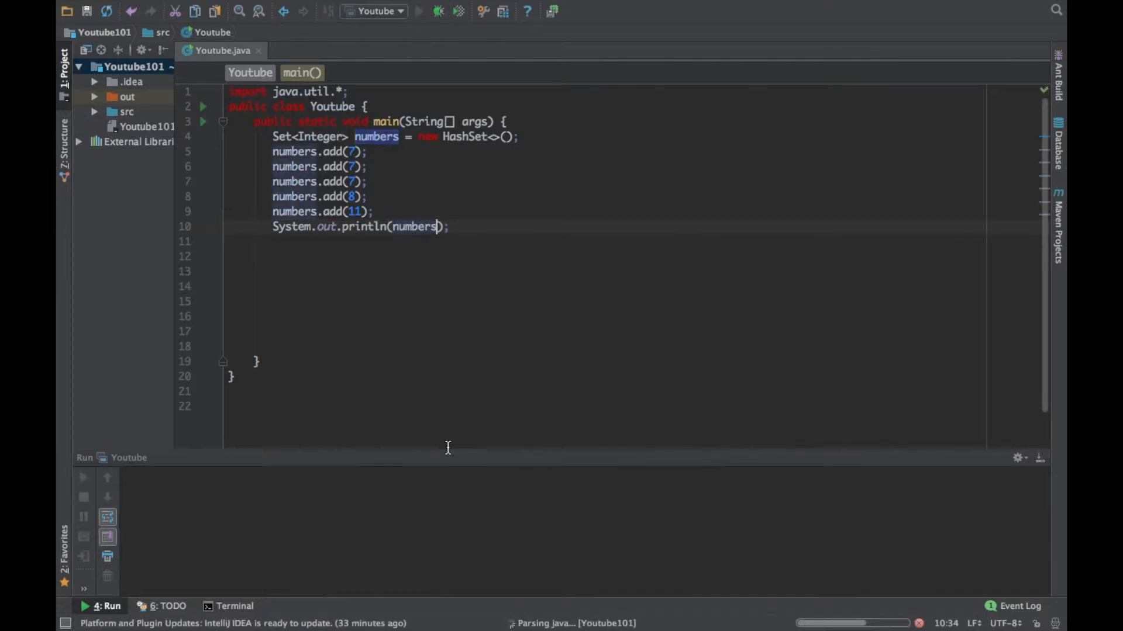
{"action": "left_click", "coordinate": [418, 10]}
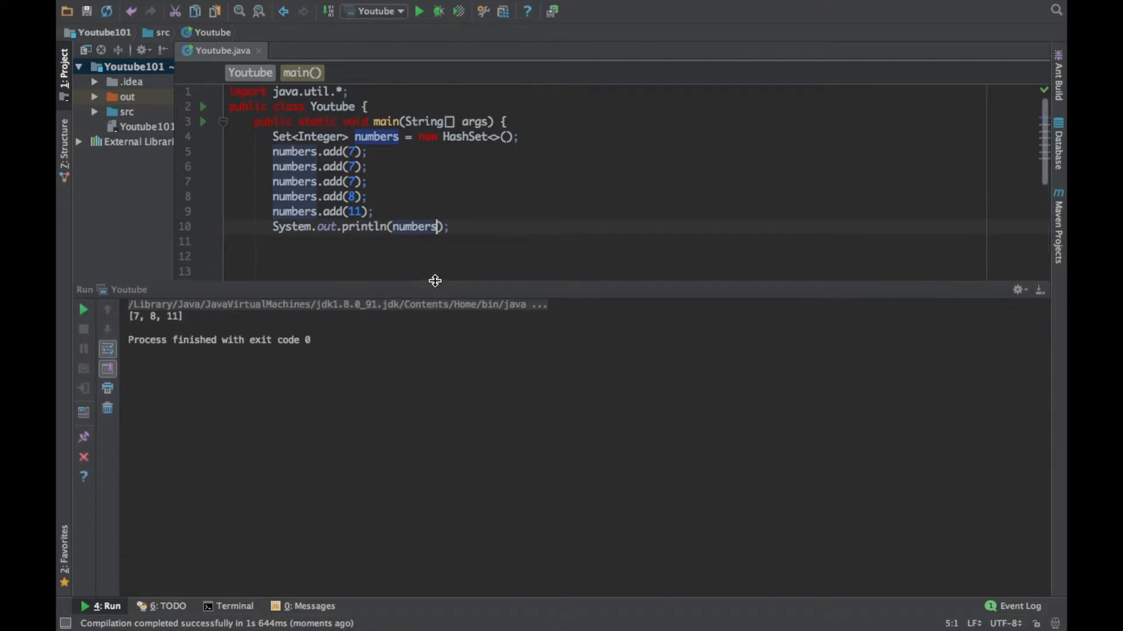
{"action": "mouse_move", "coordinate": [138, 317]}
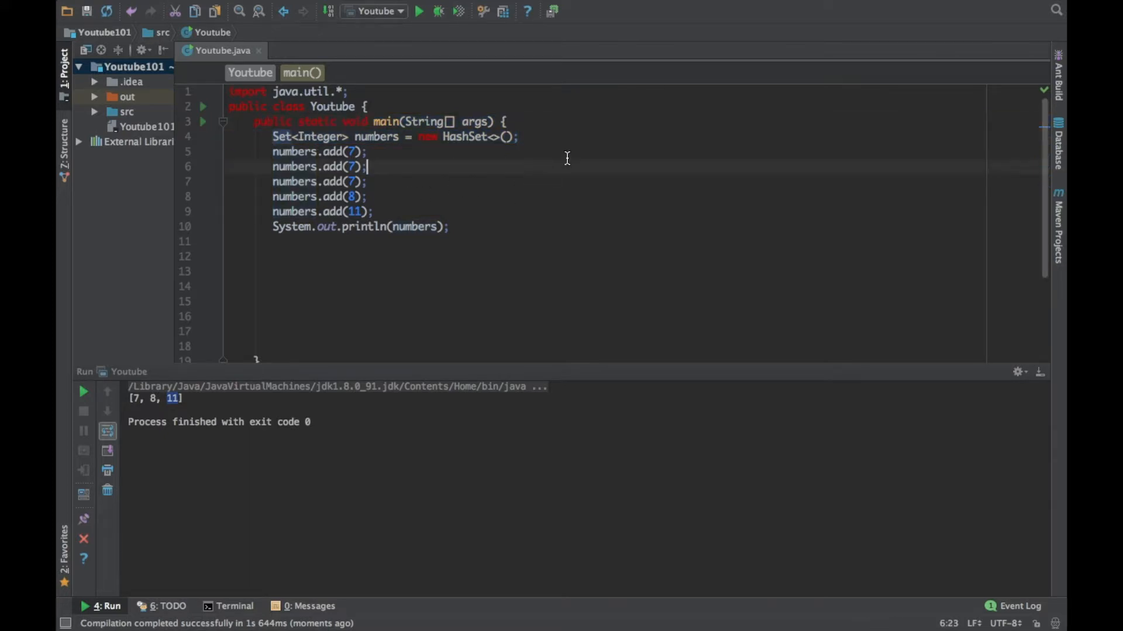
{"action": "mouse_move", "coordinate": [561, 131]}
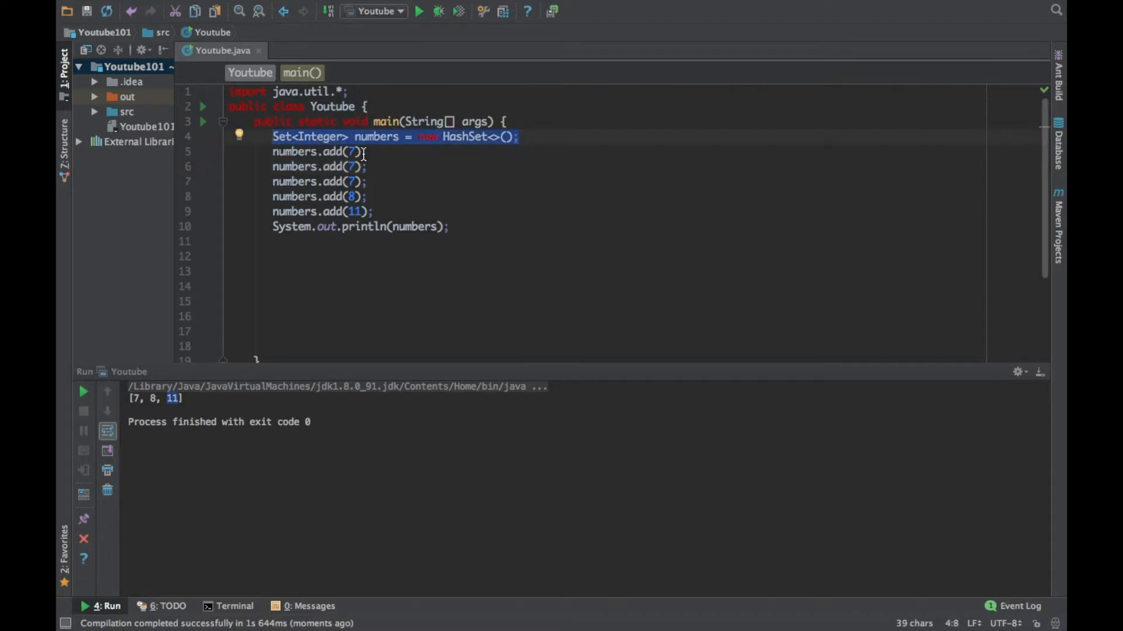
{"action": "mouse_move", "coordinate": [423, 167]}
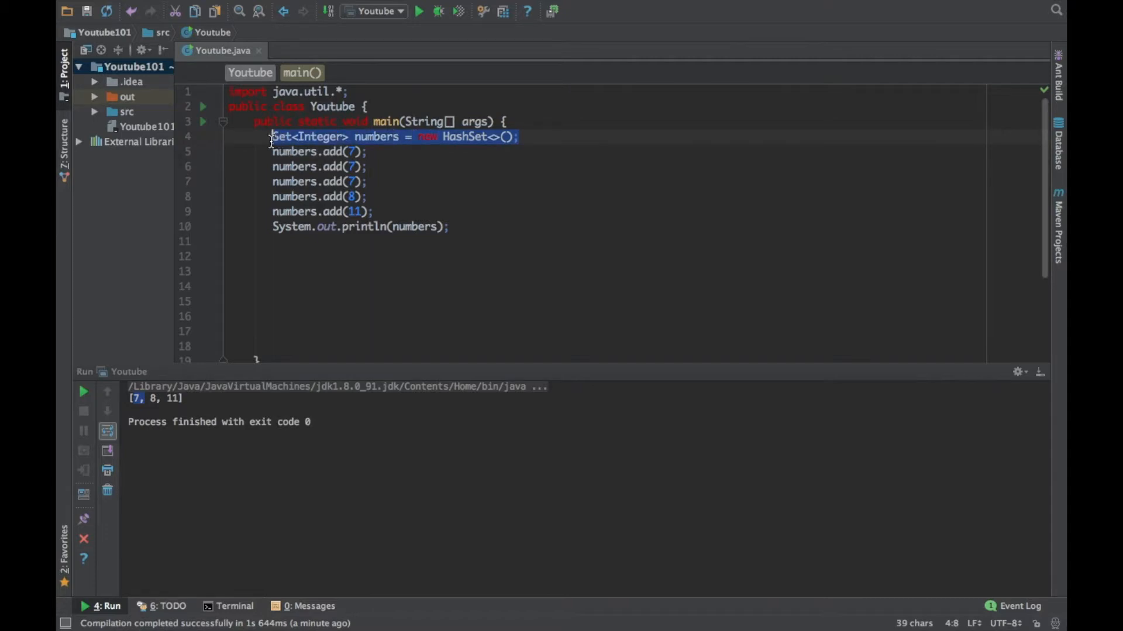
{"action": "left_click", "coordinate": [367, 166]}
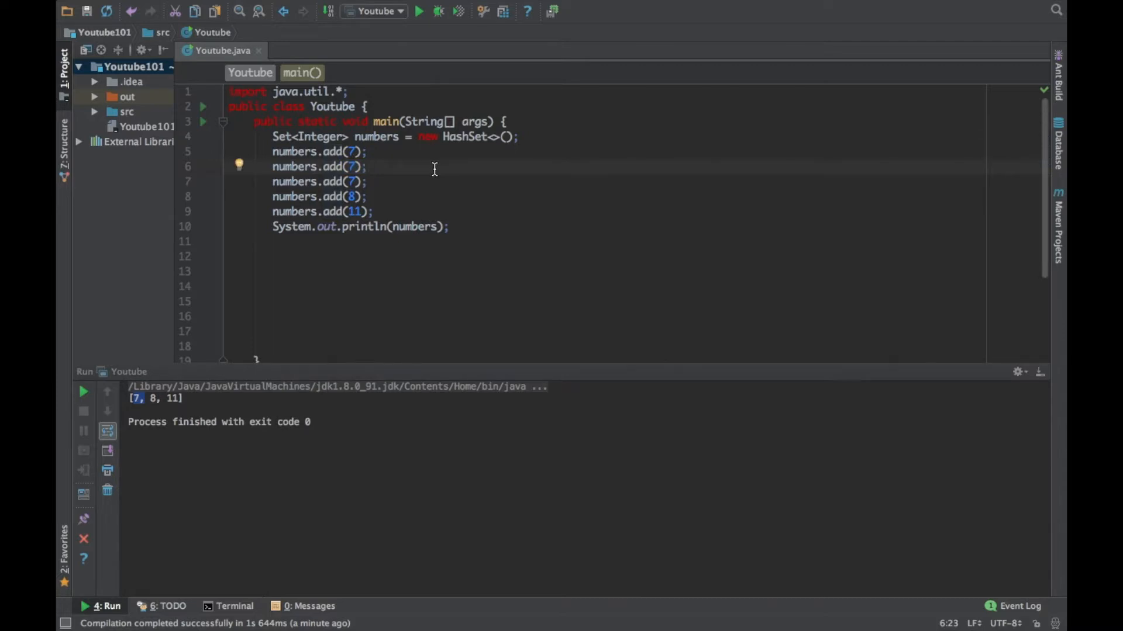
{"action": "left_click", "coordinate": [520, 136]}
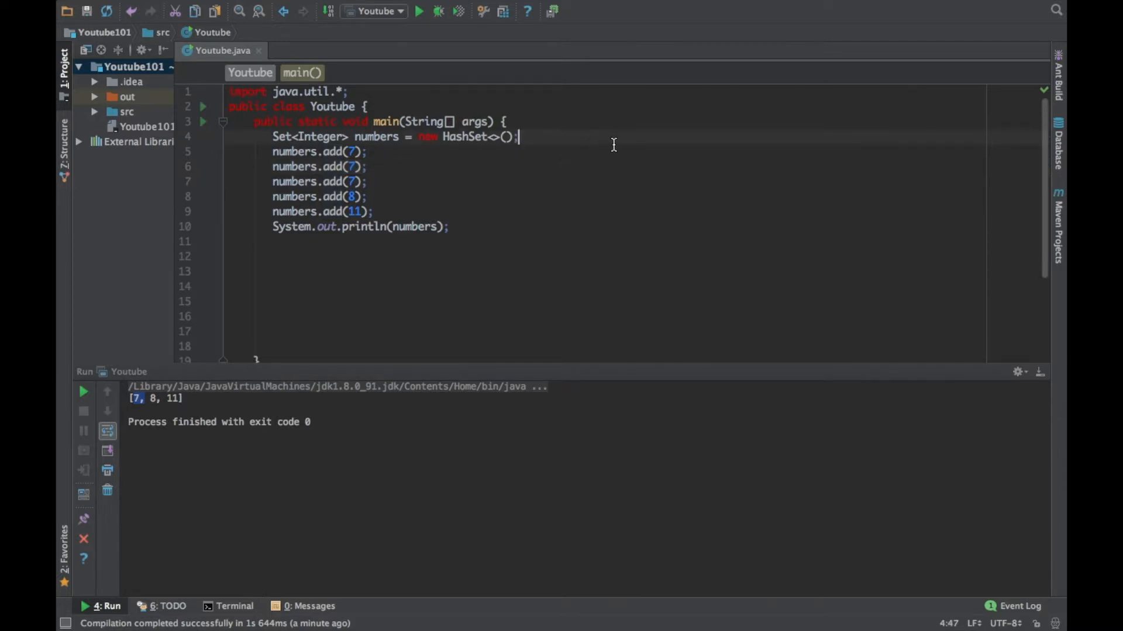
{"action": "mouse_move", "coordinate": [378, 156]}
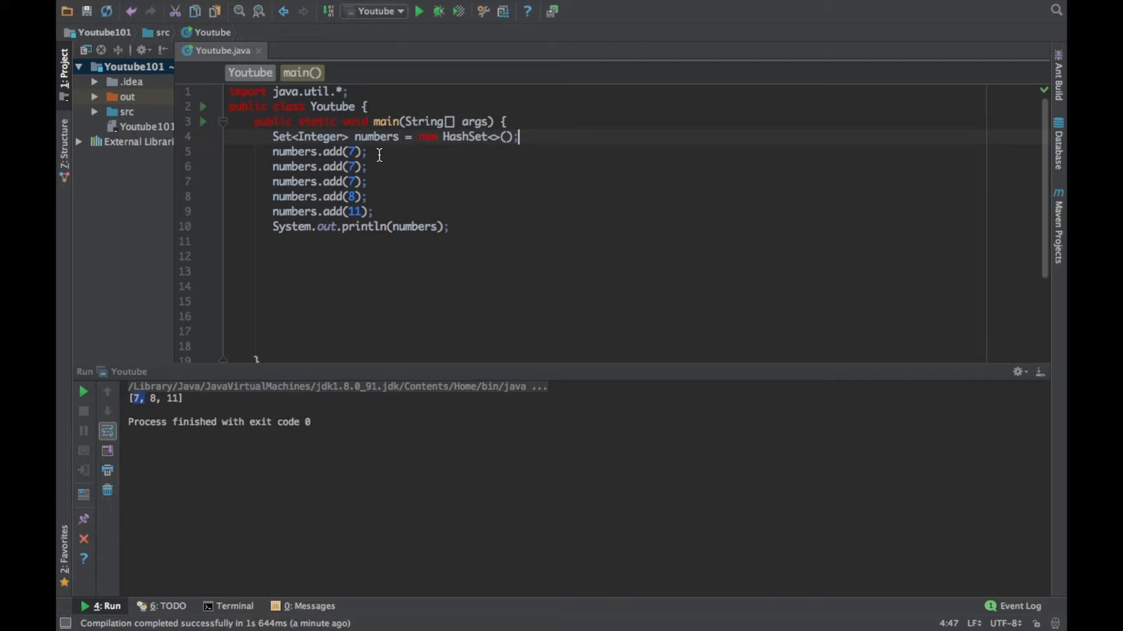
{"action": "mouse_move", "coordinate": [400, 173]}
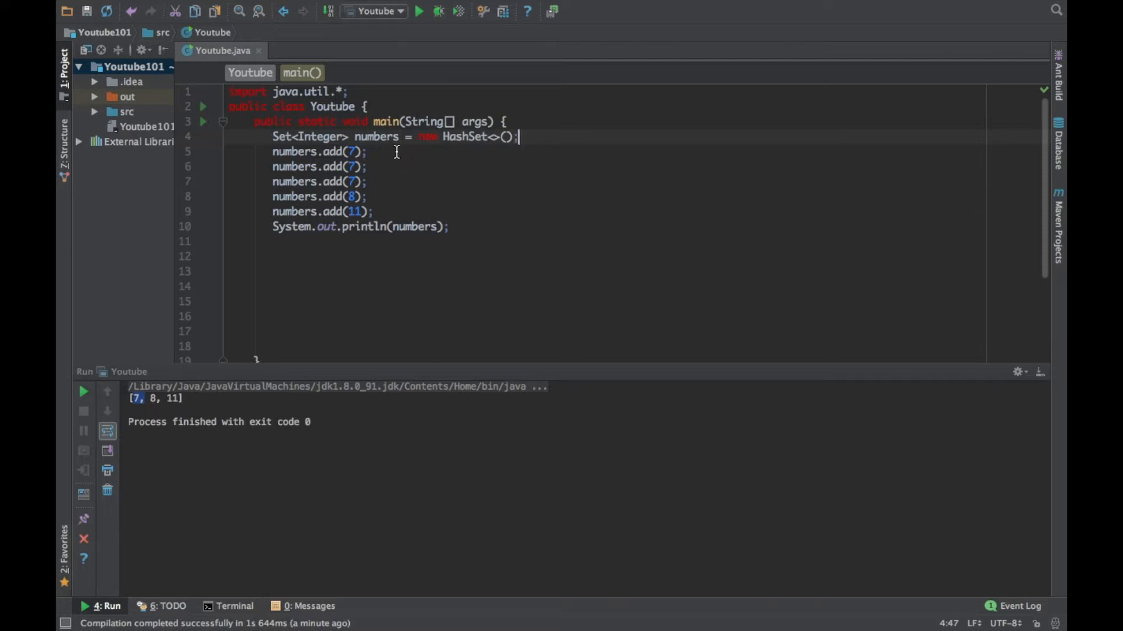
{"action": "left_click", "coordinate": [367, 151]}
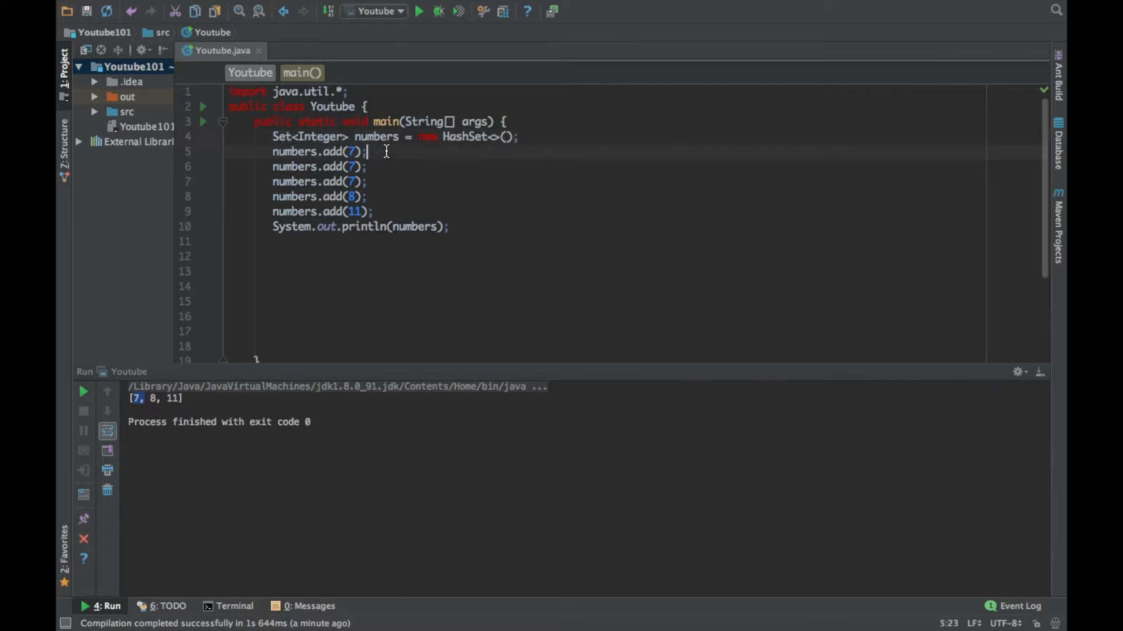
{"action": "double_click", "coordinate": [333, 151]}
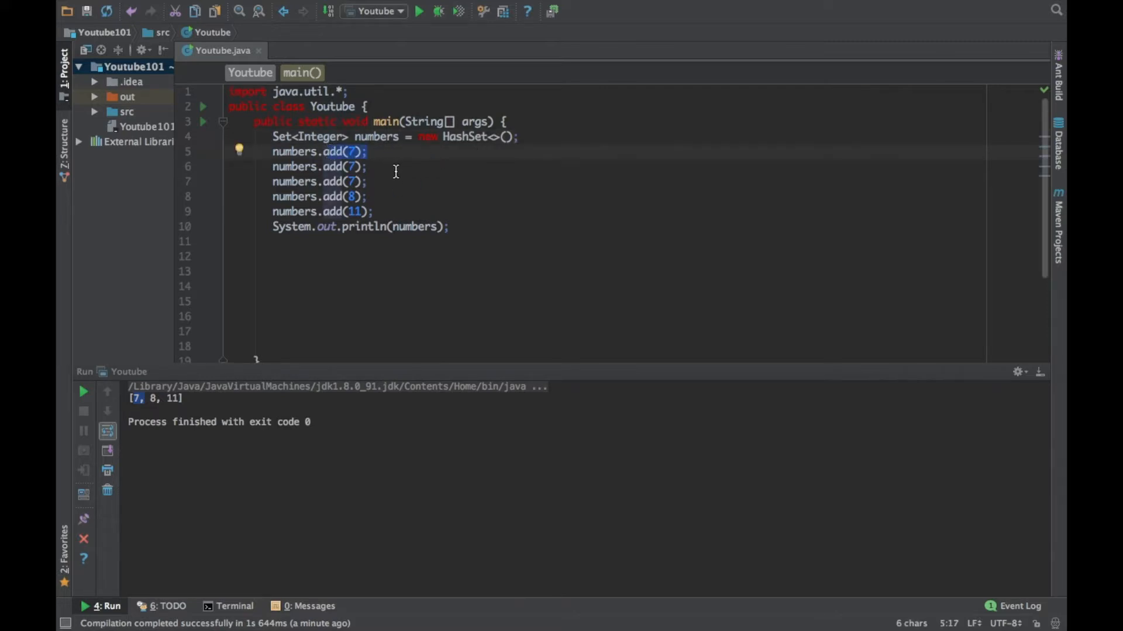
{"action": "left_click", "coordinate": [363, 252]}
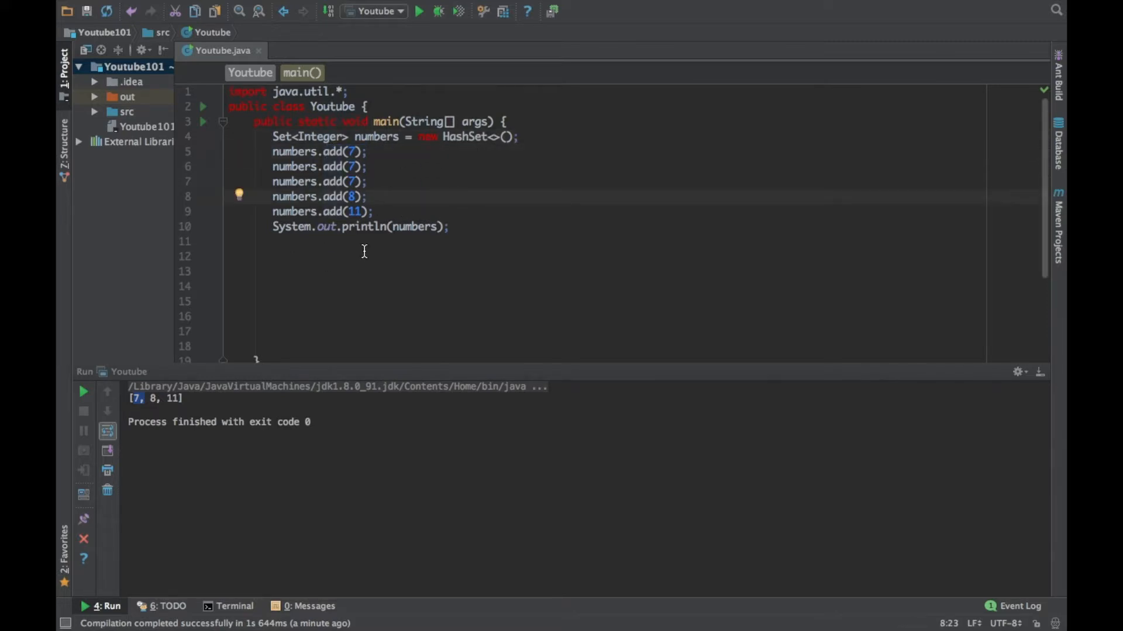
{"action": "left_click", "coordinate": [229, 302]}
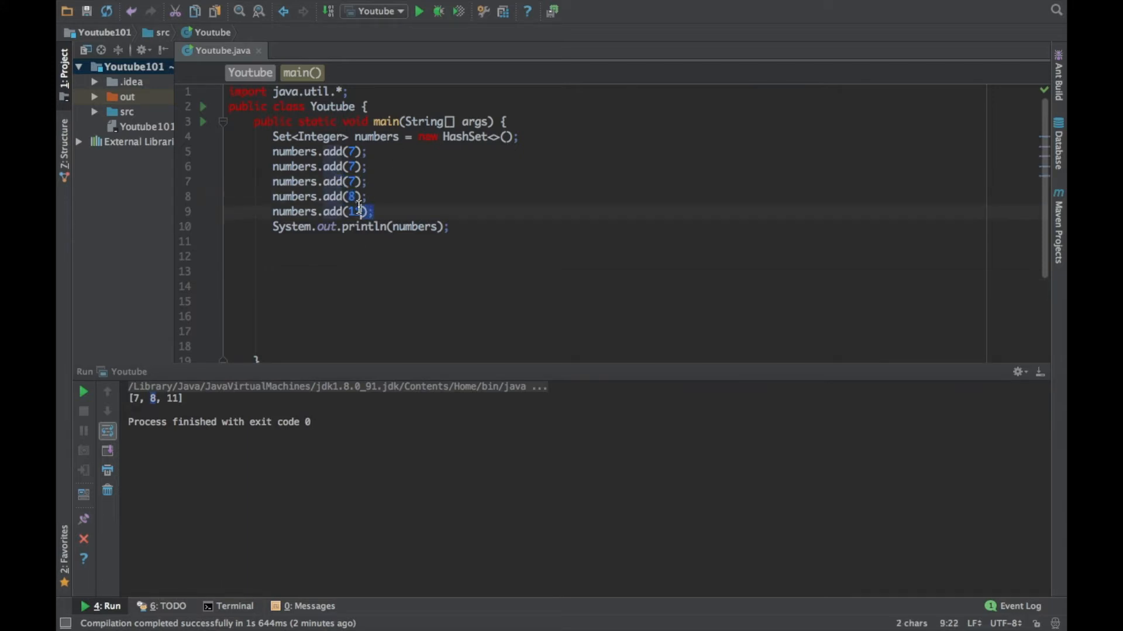
{"action": "key", "text": "Backspace"}
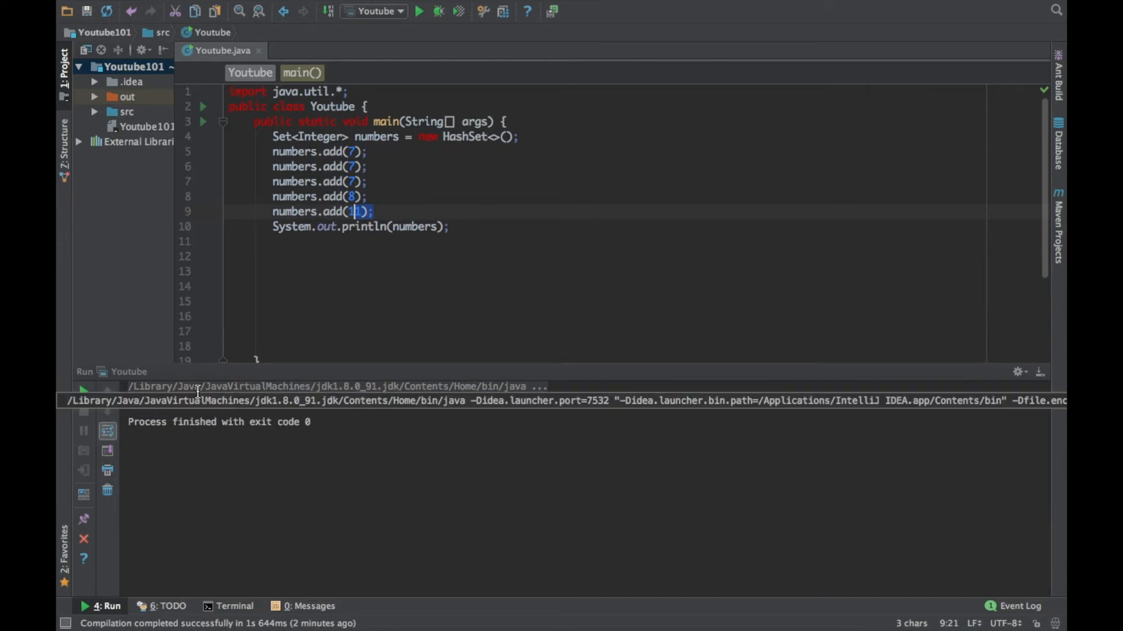
{"action": "left_click", "coordinate": [418, 11]}
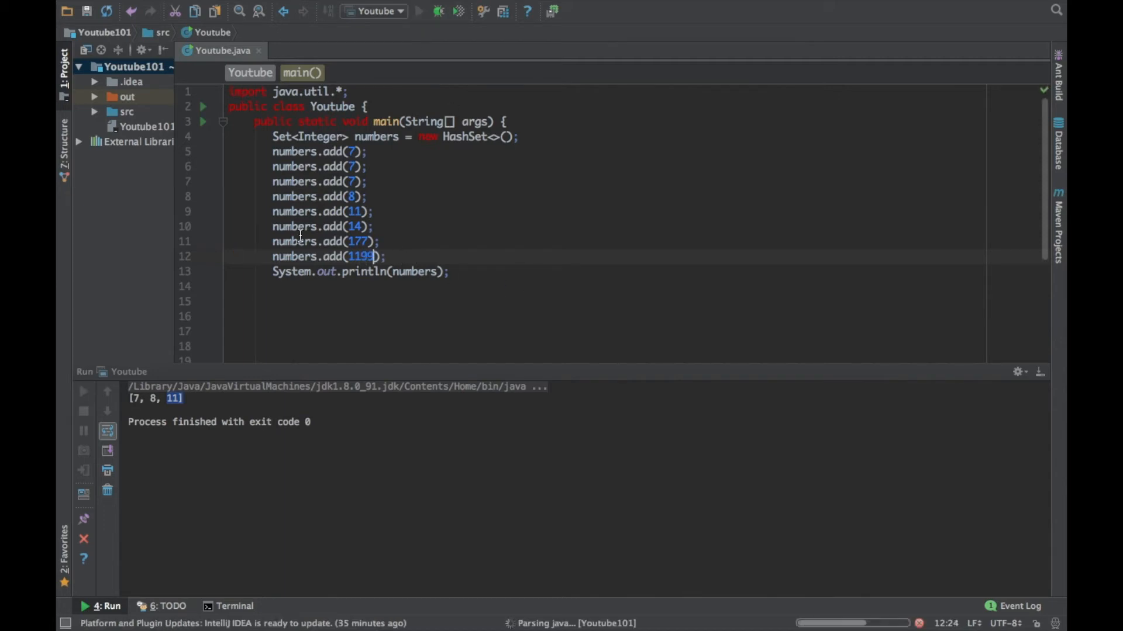
Rerun the program so the output shows [177, 7, 8, 11, 14, 1199].
{"action": "left_click", "coordinate": [418, 10]}
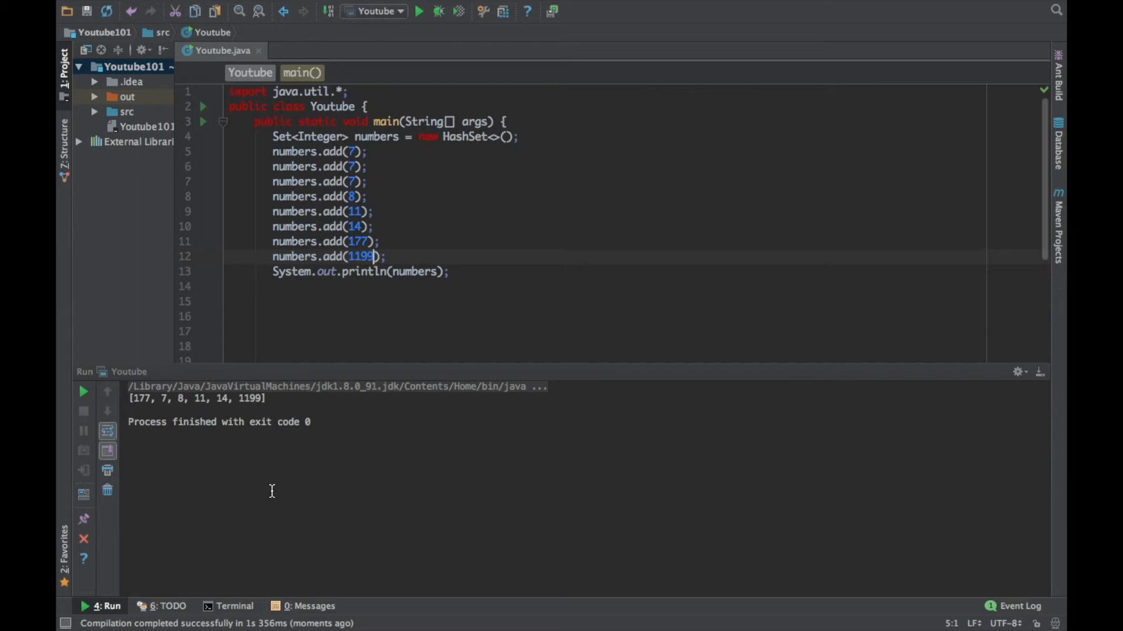
{"action": "mouse_move", "coordinate": [285, 402]}
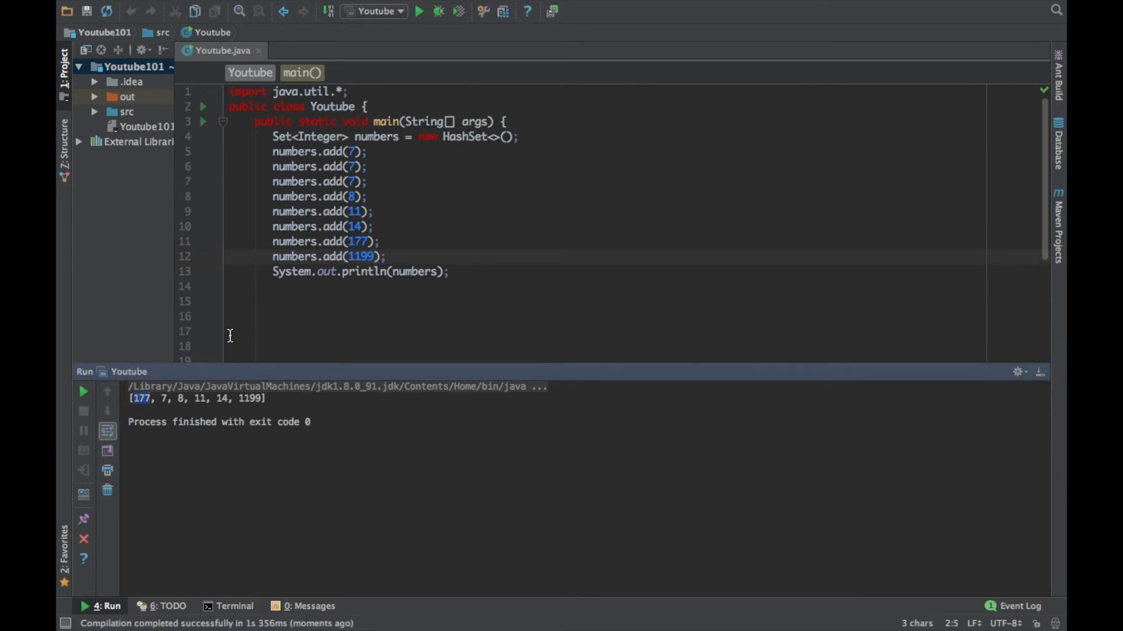
{"action": "mouse_move", "coordinate": [378, 149]}
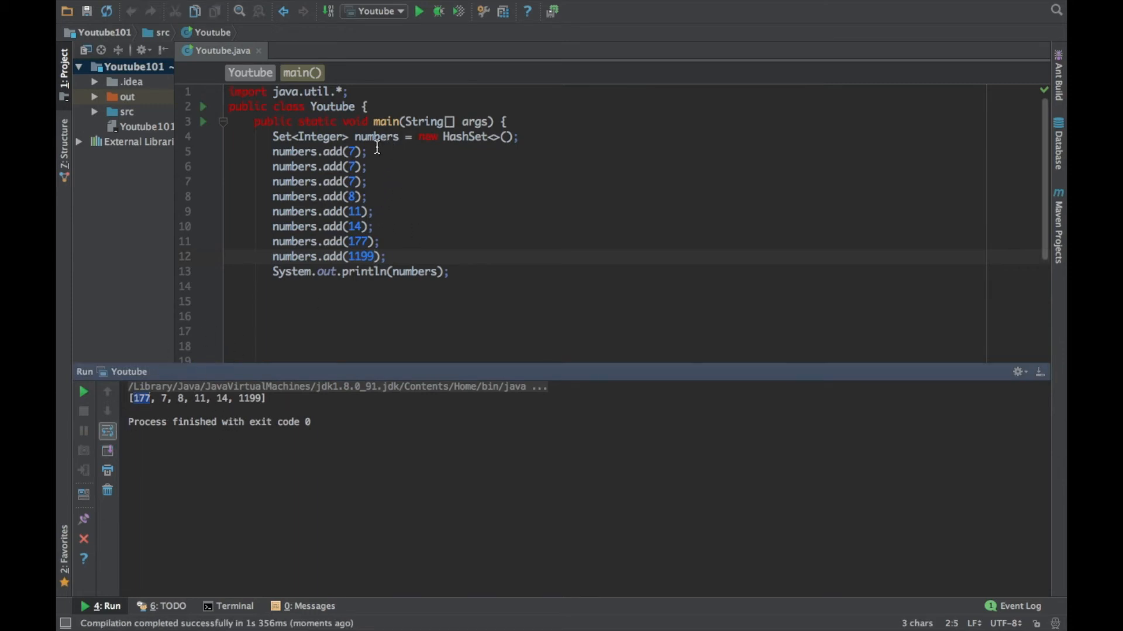
{"action": "mouse_move", "coordinate": [389, 182]}
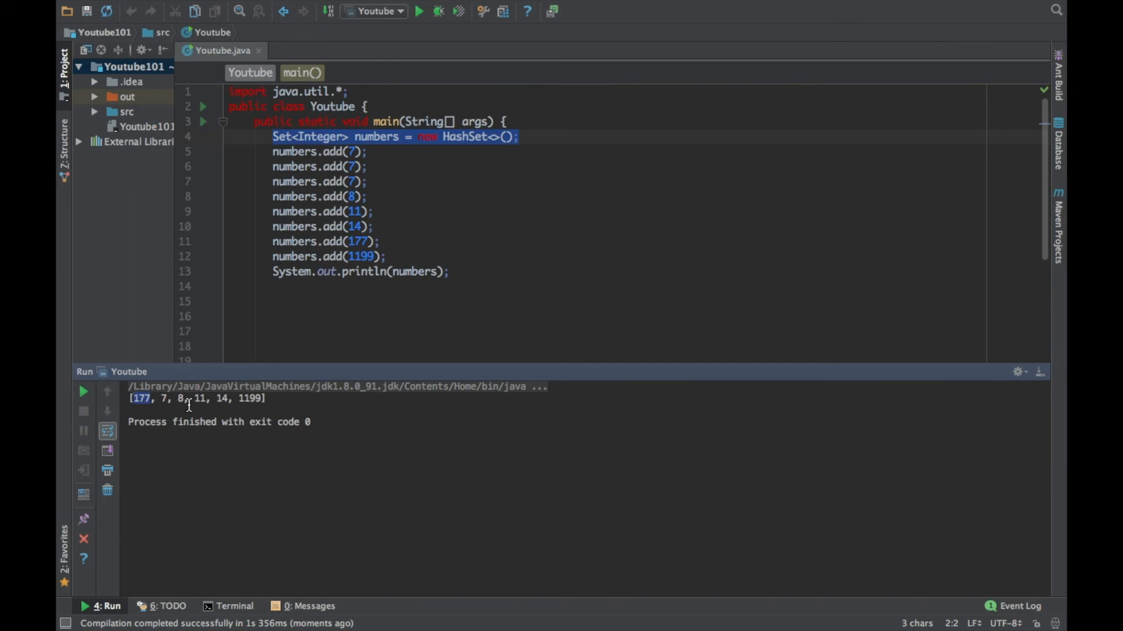
{"action": "double_click", "coordinate": [252, 399]}
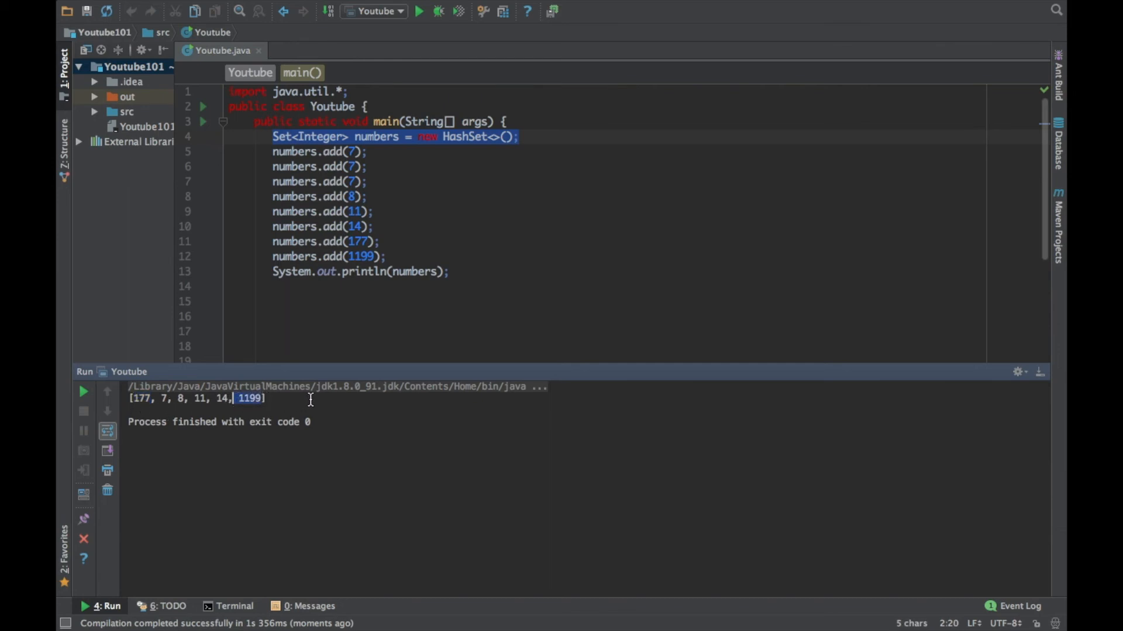
{"action": "mouse_move", "coordinate": [367, 403]}
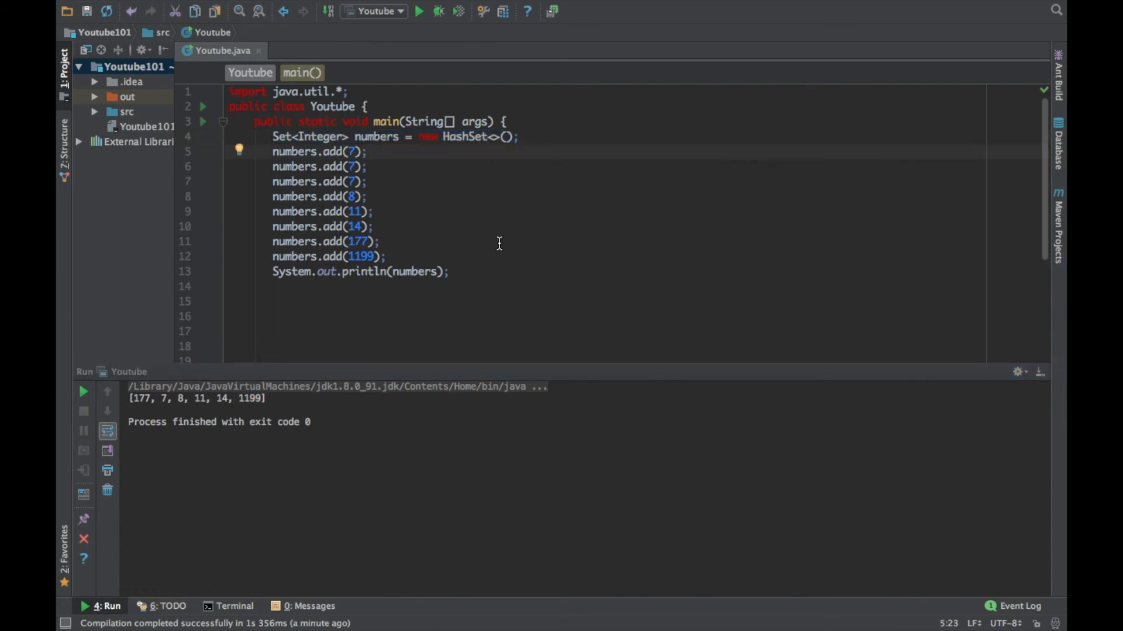
{"action": "mouse_move", "coordinate": [516, 279]}
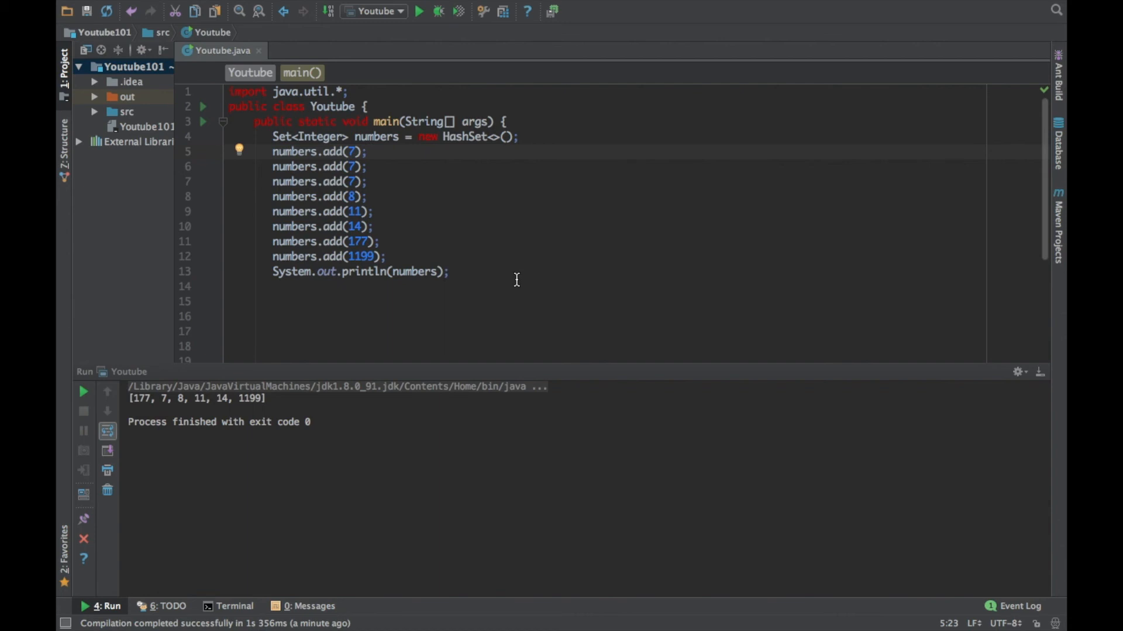
{"action": "mouse_move", "coordinate": [479, 273]}
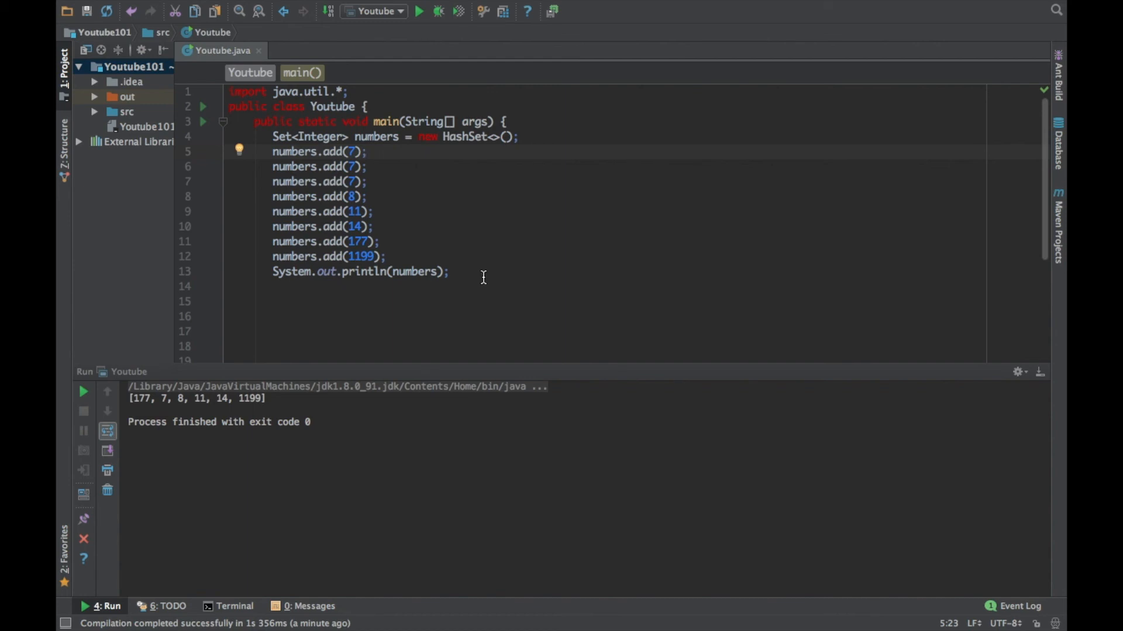
{"action": "mouse_move", "coordinate": [453, 266]}
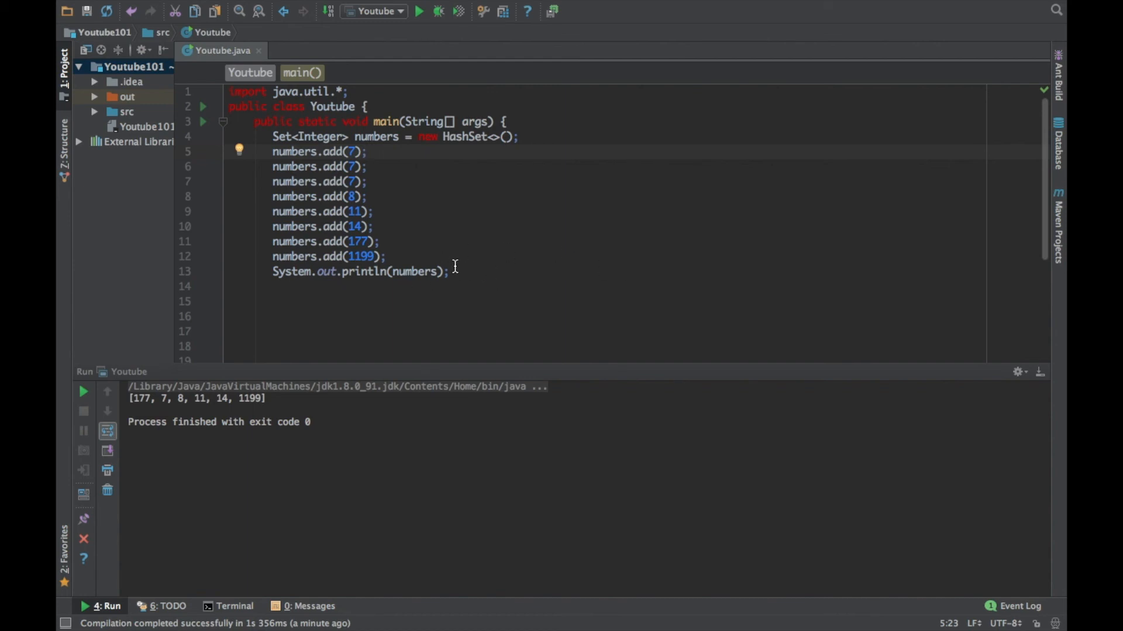
{"action": "mouse_move", "coordinate": [484, 272]}
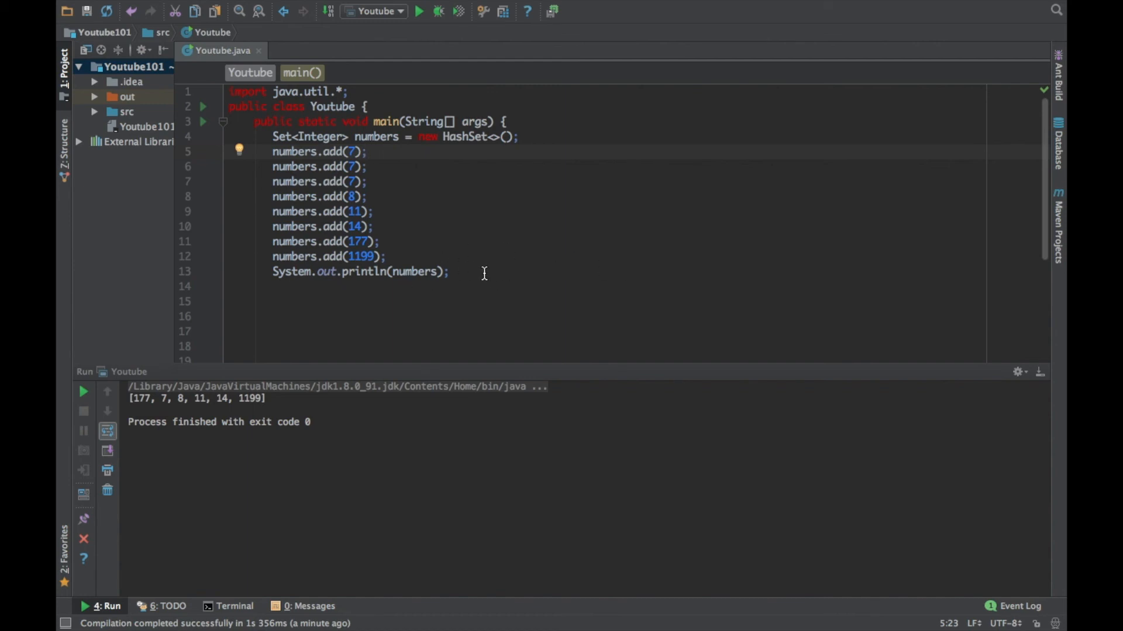